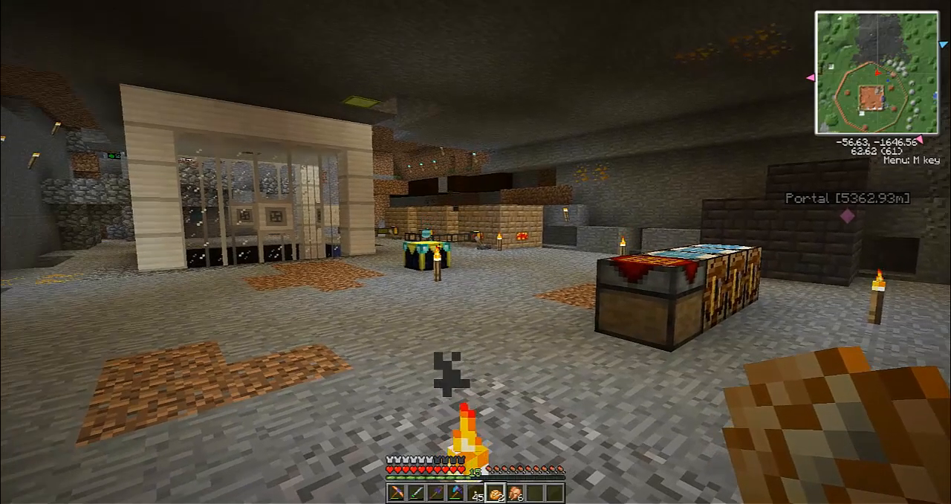
mouse_move(475, 297)
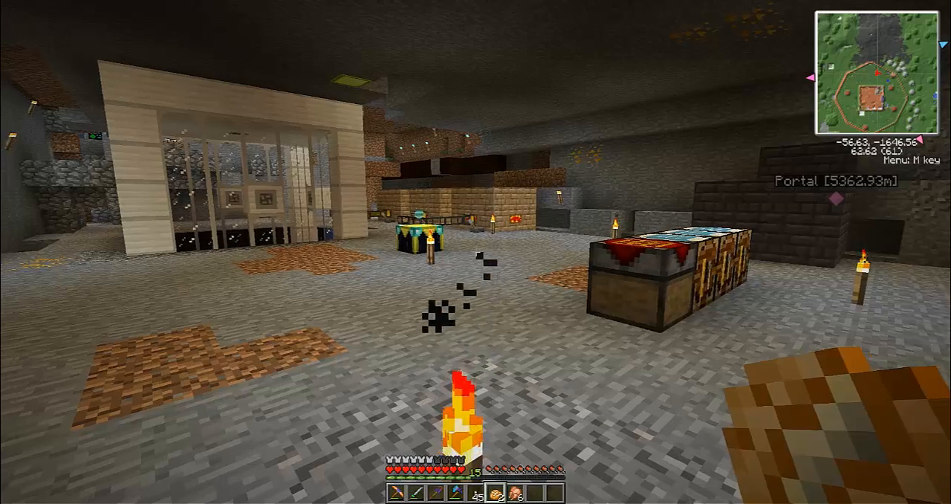
mouse_move(475, 252)
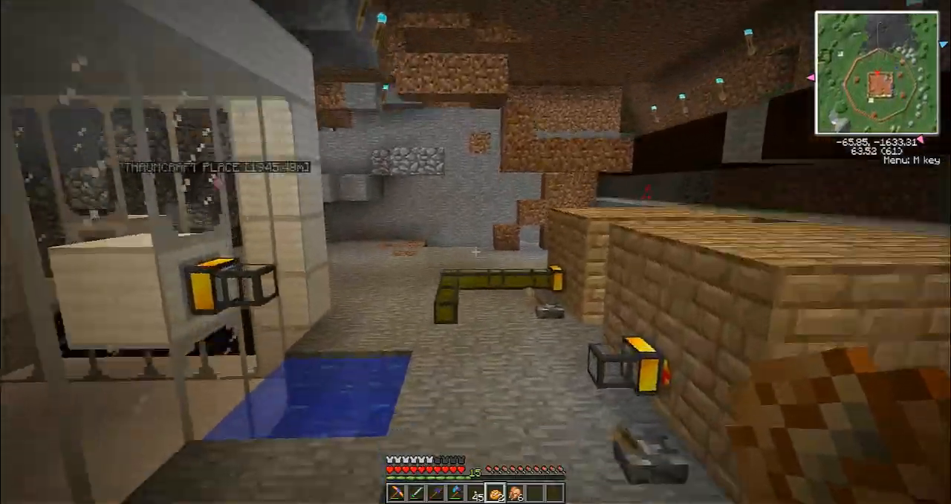
mouse_move(476, 252)
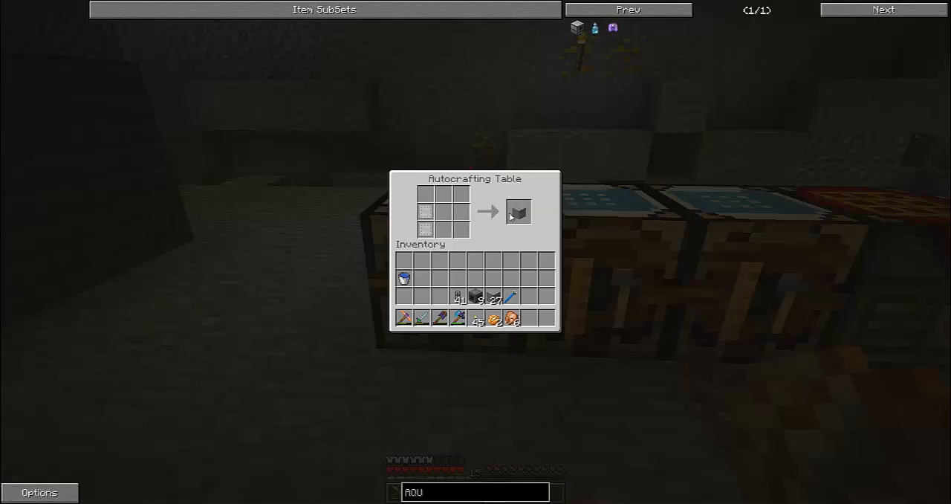
mouse_move(473, 296)
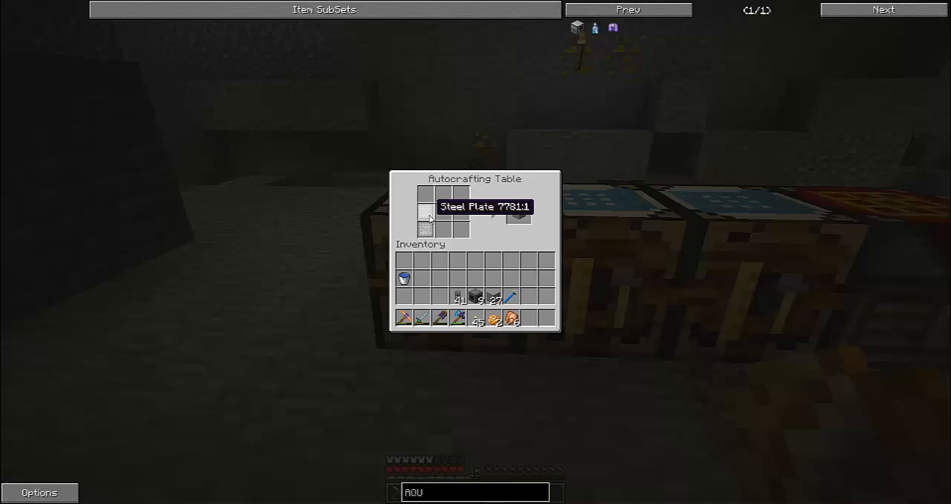
mouse_move(425, 230)
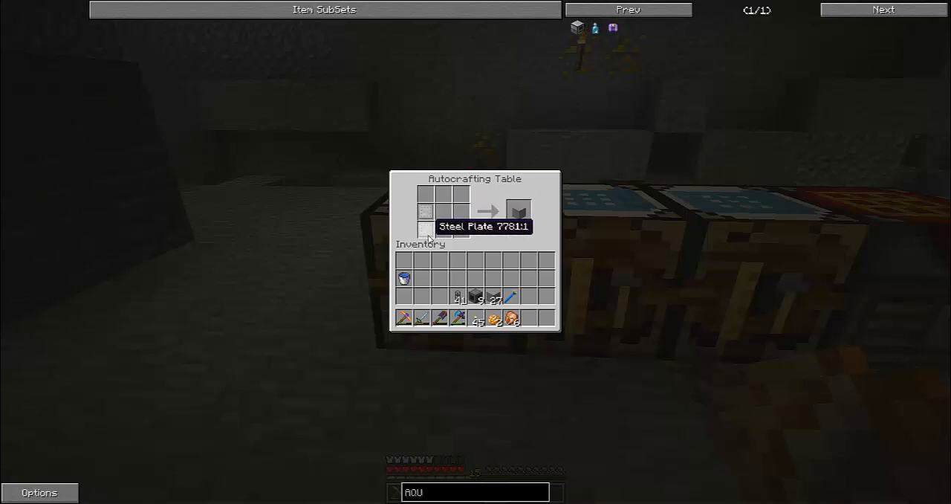
mouse_move(483, 298)
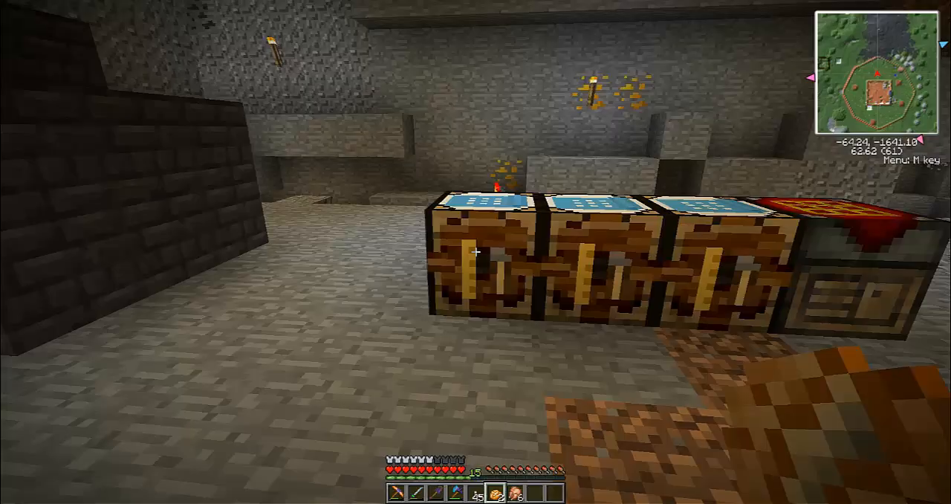
Check the next autocrafting recipe, move two stacks to the hotbar, and inspect the coke oven's creosote
right_click(475, 253)
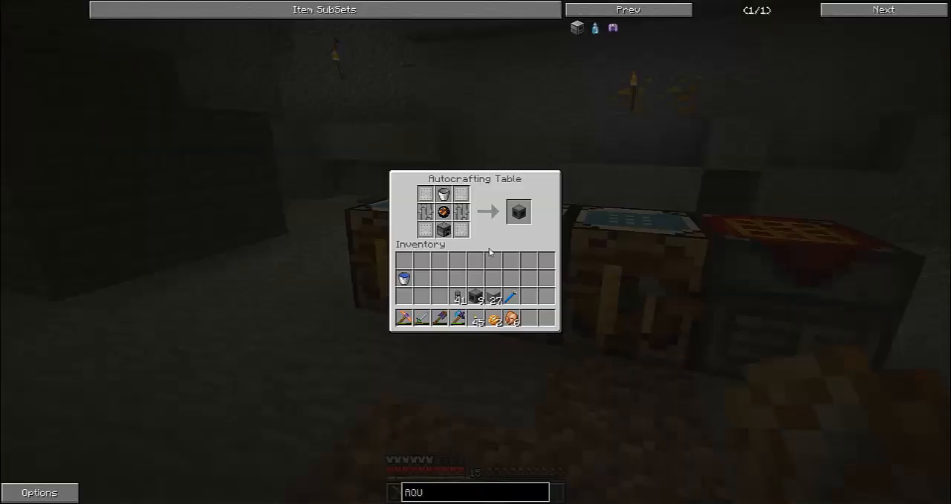
mouse_move(518, 216)
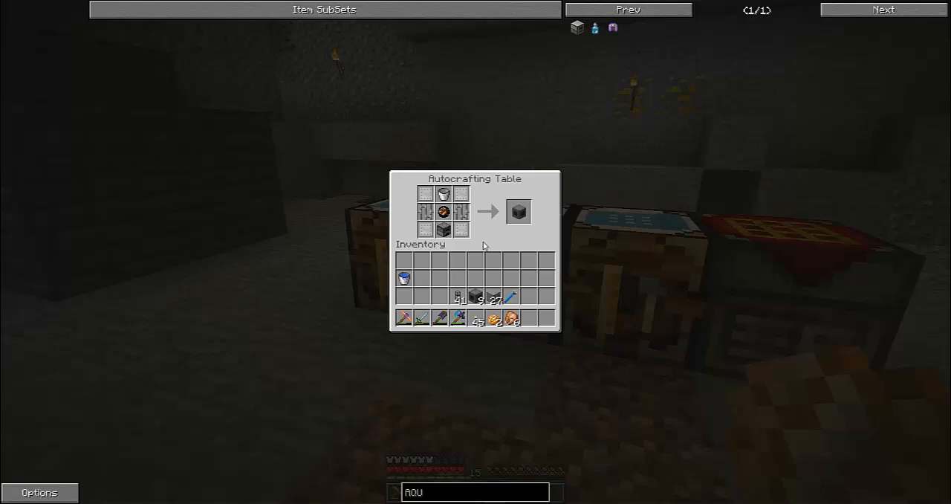
mouse_move(444, 193)
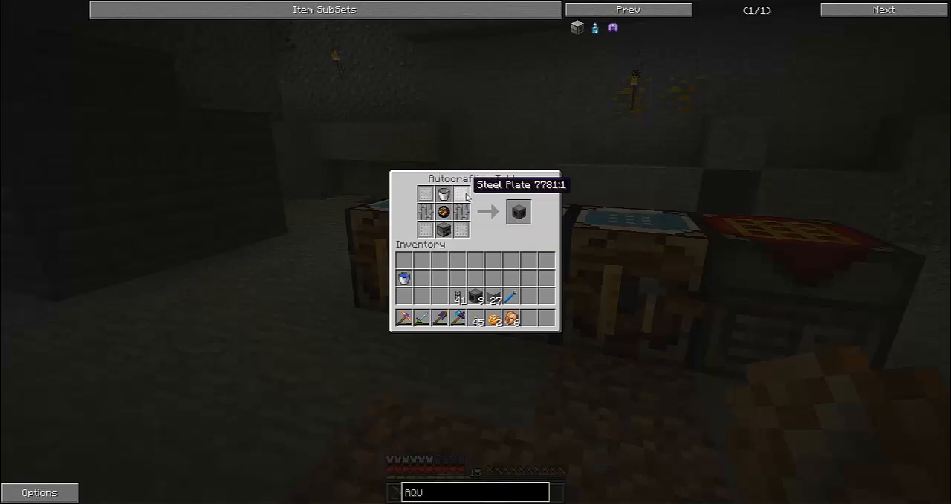
mouse_move(442, 213)
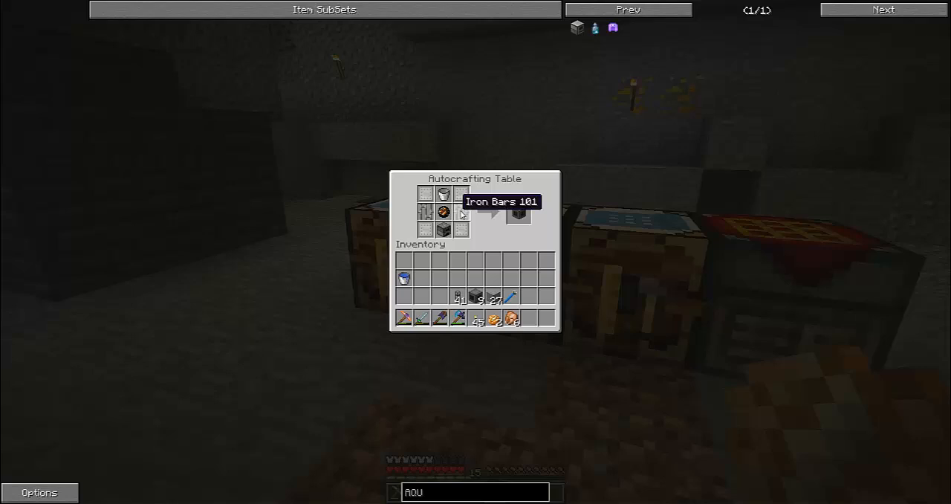
mouse_move(443, 229)
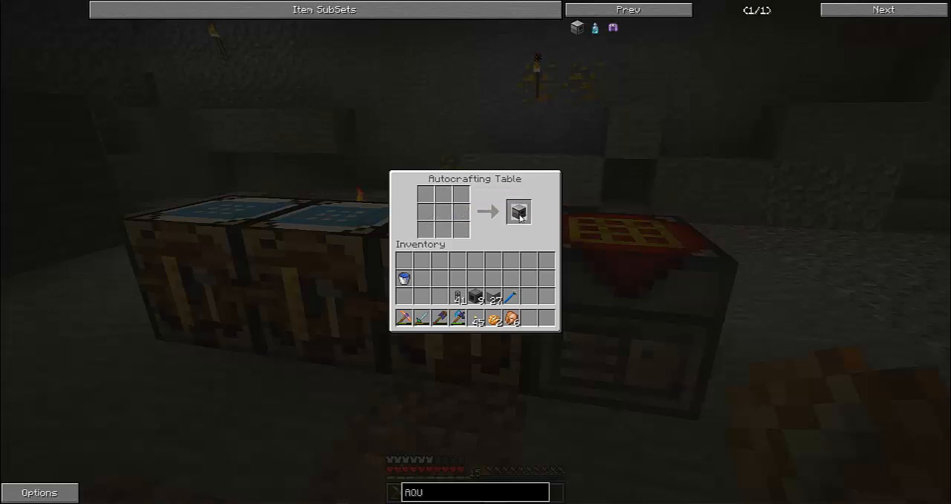
key("Escape")
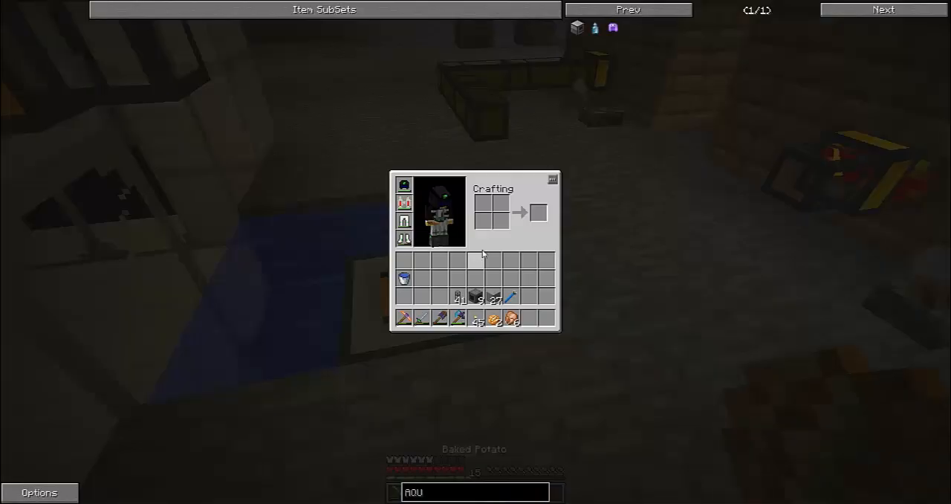
key("Escape")
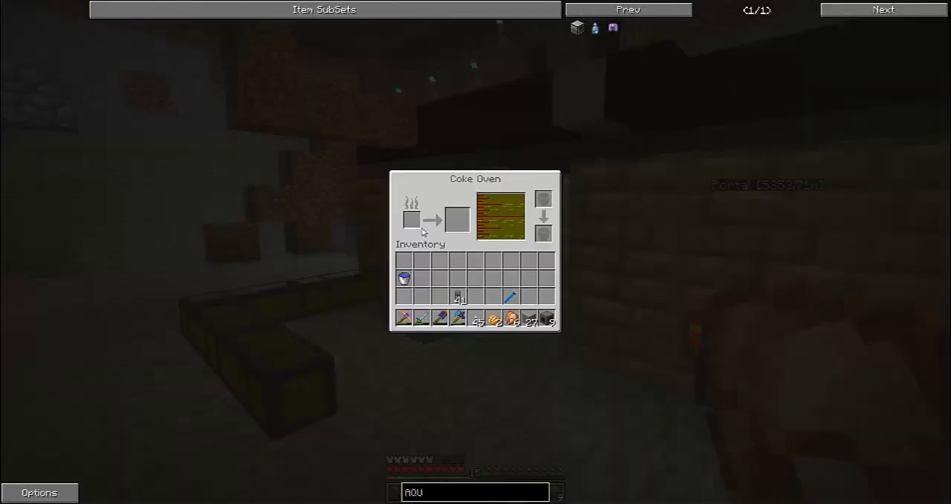
mouse_move(501, 210)
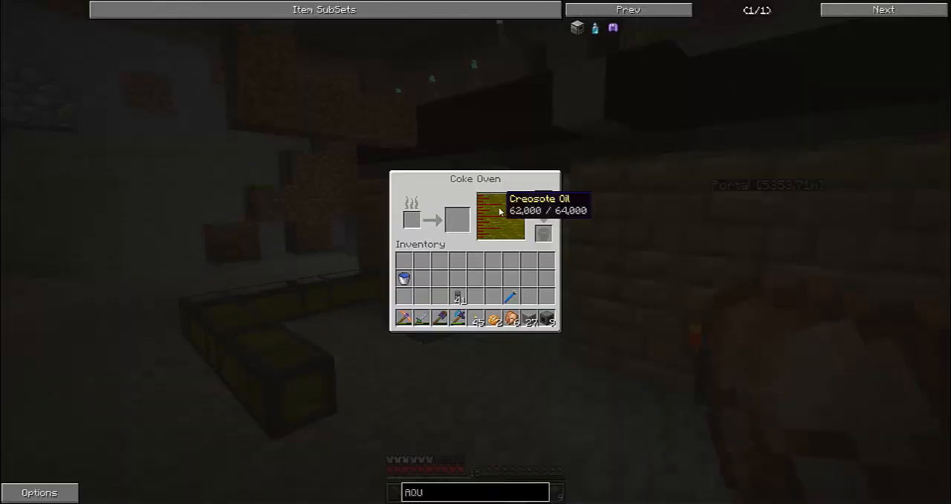
key("Escape")
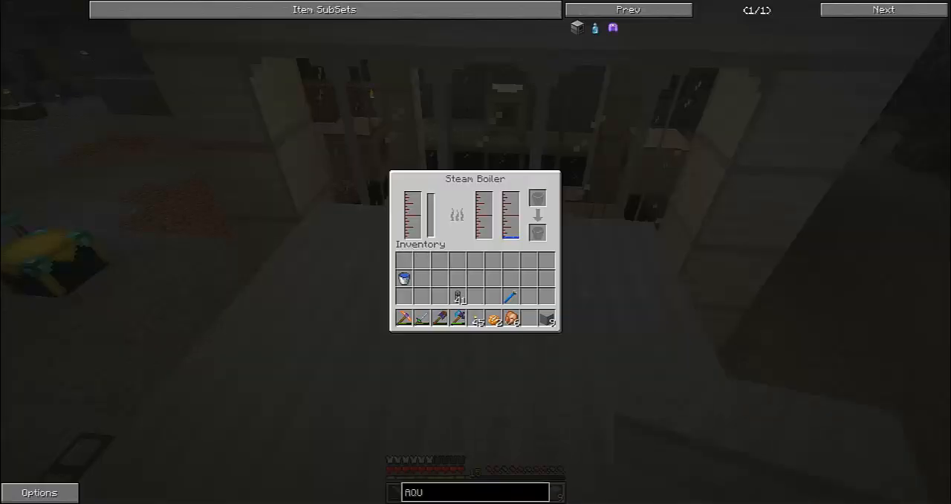
Check the steam boiler's water and confirm the iron tank reads 0 / 5,488,000
key("Escape")
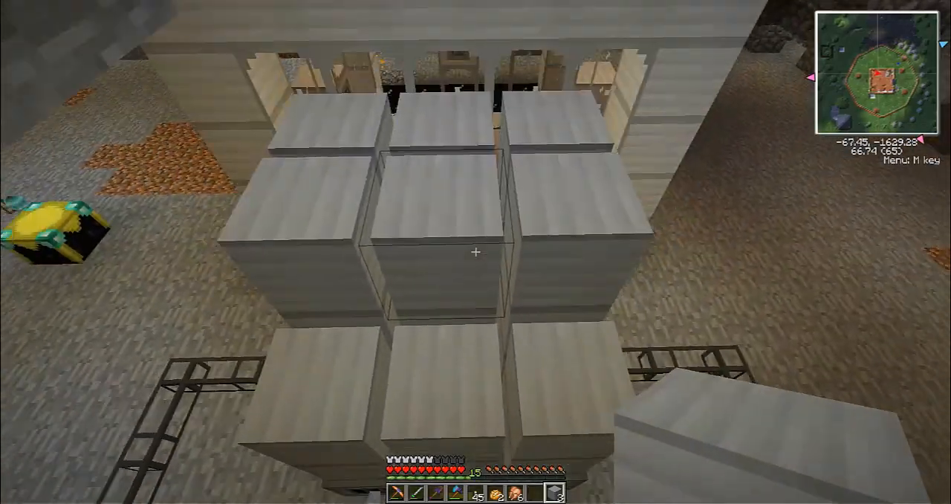
mouse_move(476, 252)
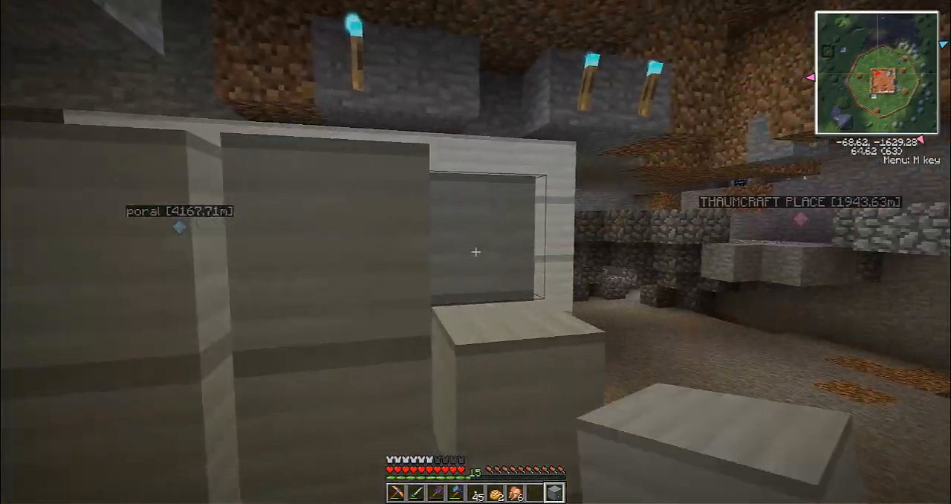
right_click(476, 251)
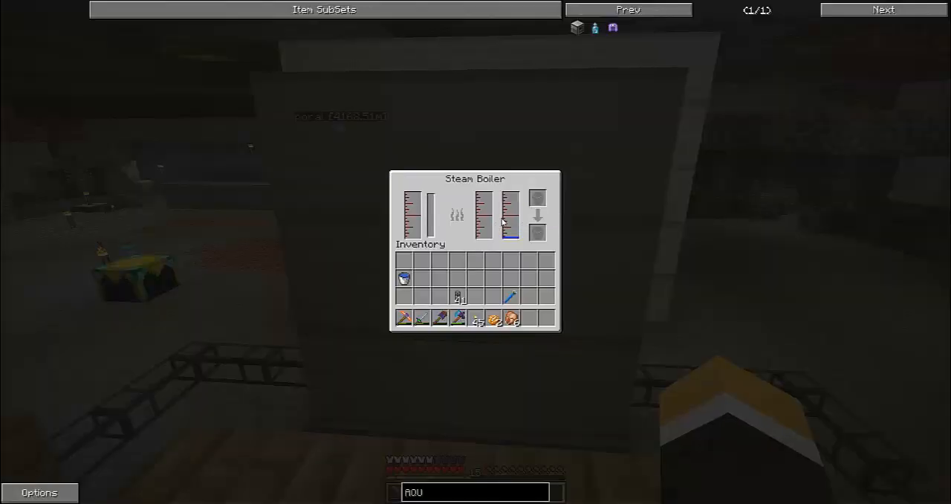
key("Escape")
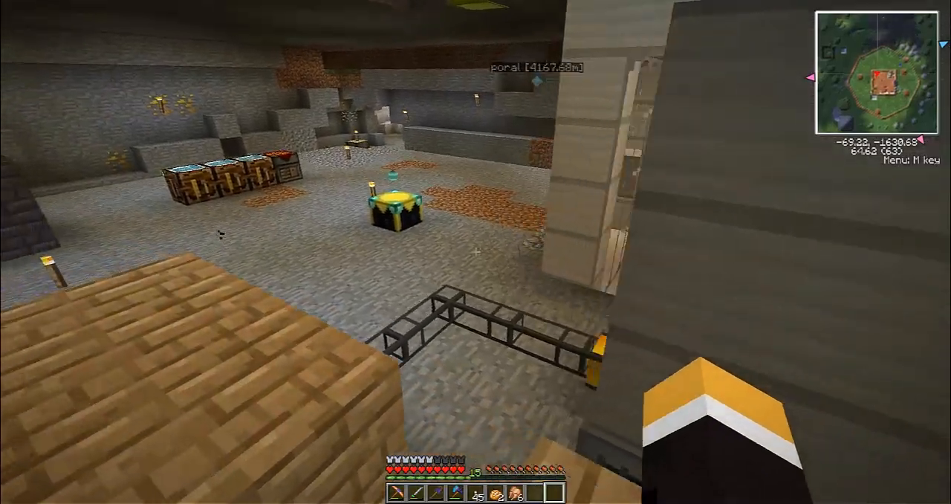
mouse_move(476, 252)
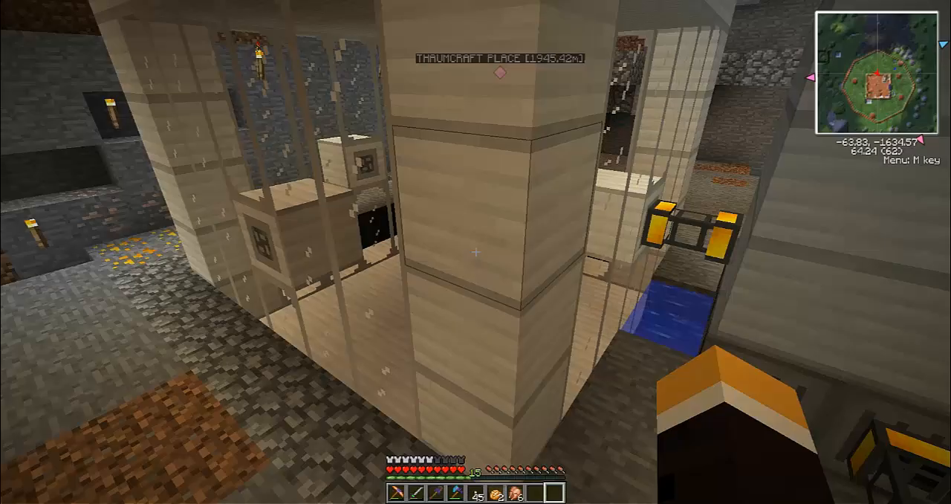
mouse_move(475, 252)
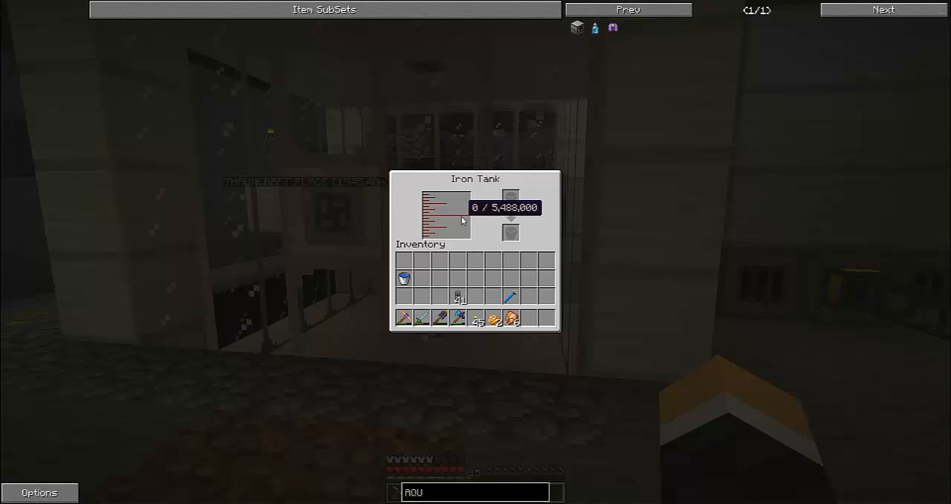
key("Escape")
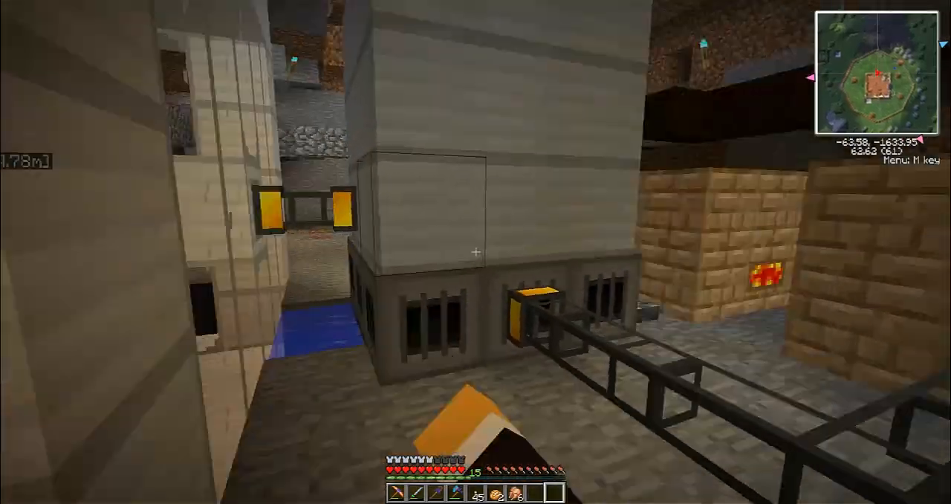
mouse_move(476, 251)
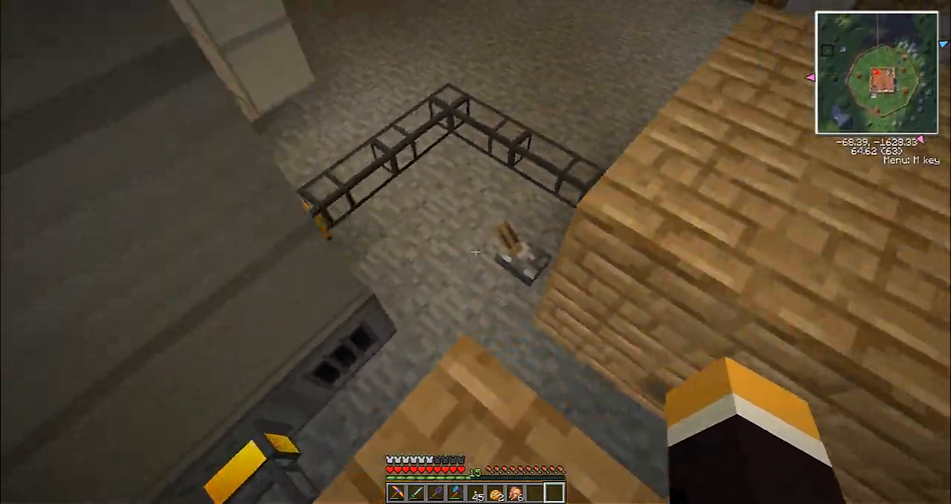
mouse_move(476, 252)
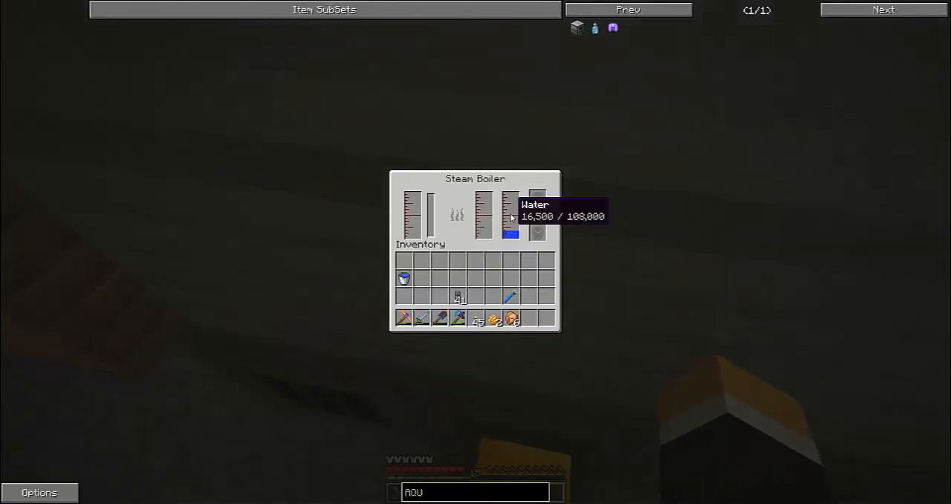
mouse_move(487, 219)
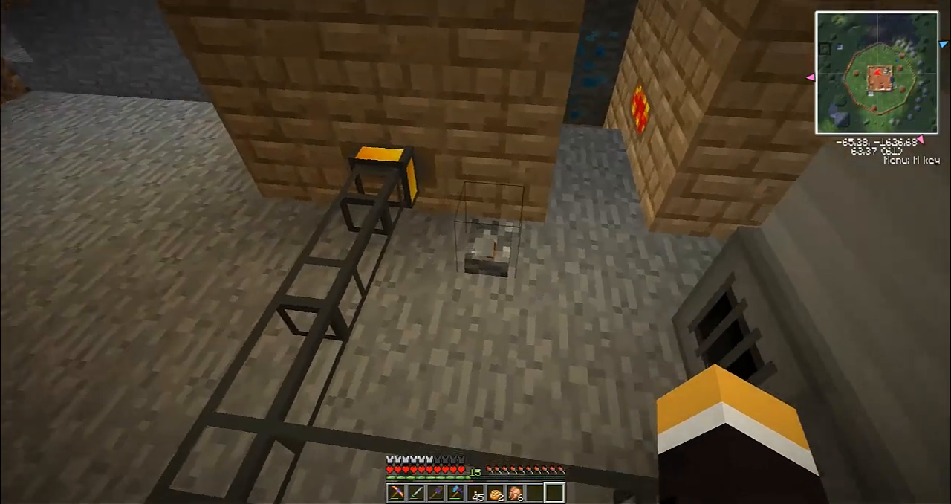
Confirm the boiler has water and lit fireboxes at 24°C
key("e")
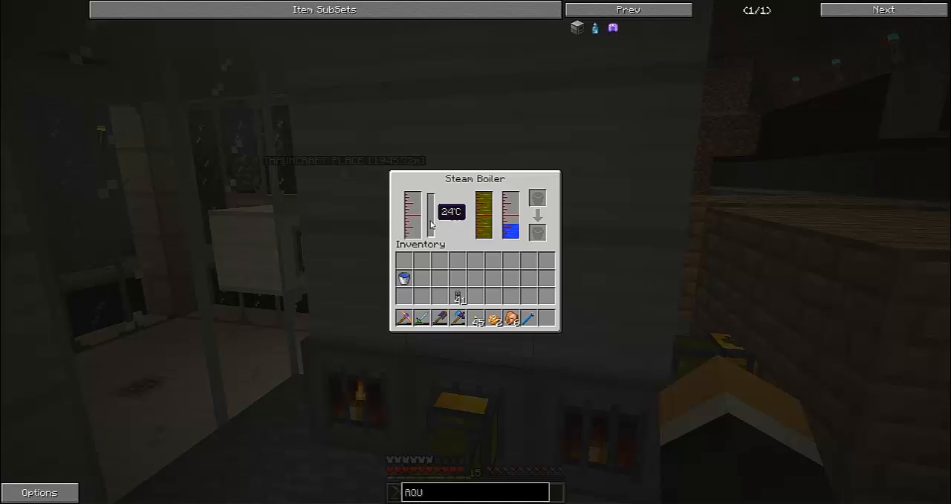
key("Escape")
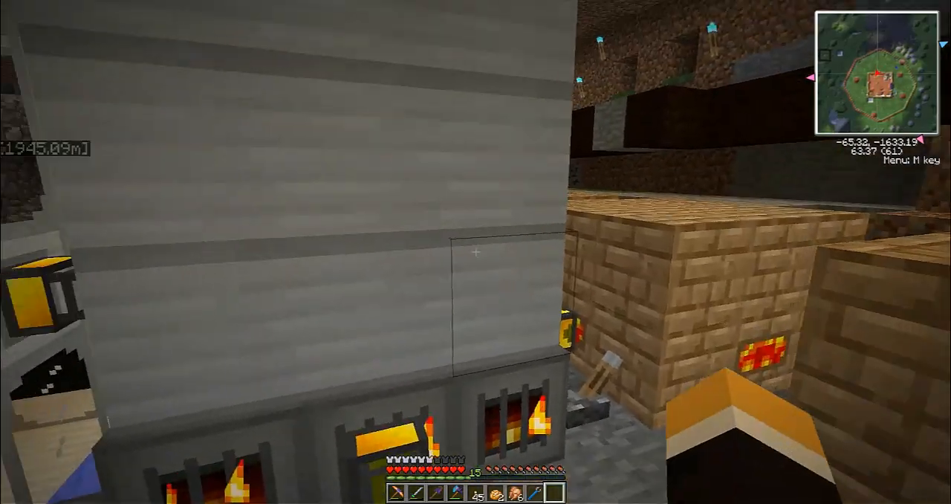
mouse_move(475, 252)
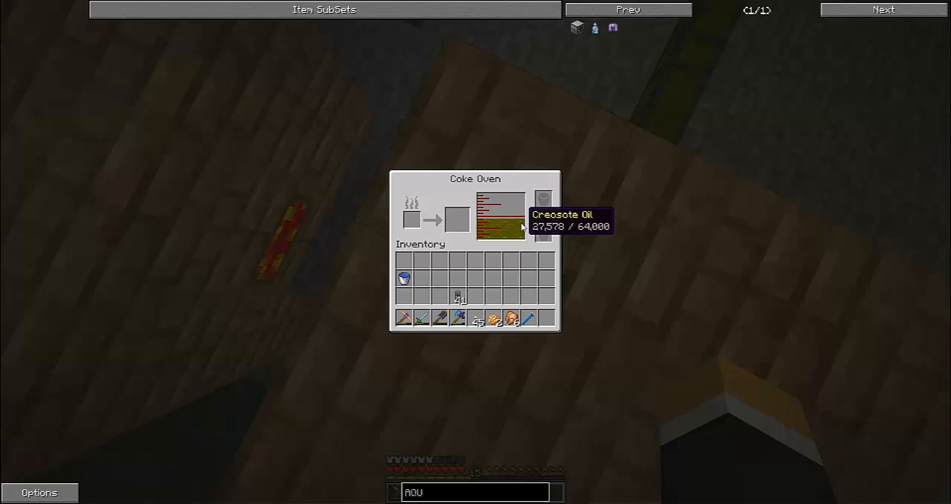
key("Escape")
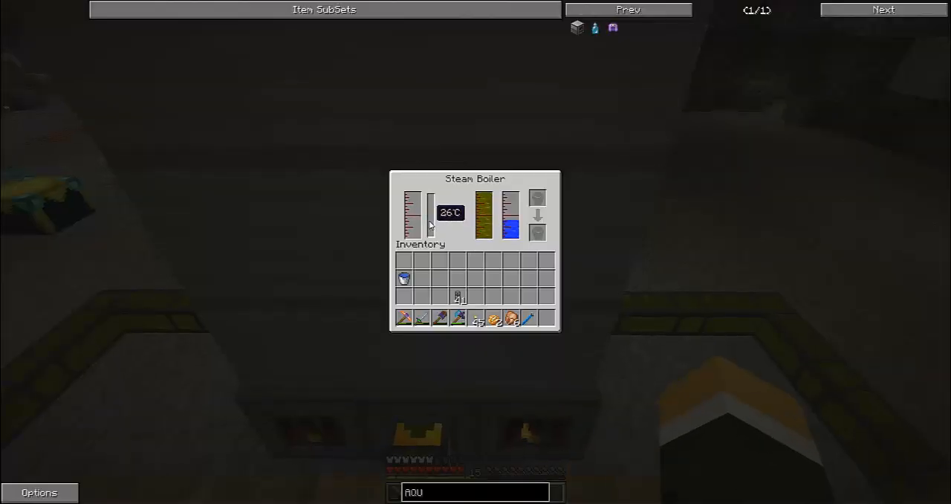
key("Escape")
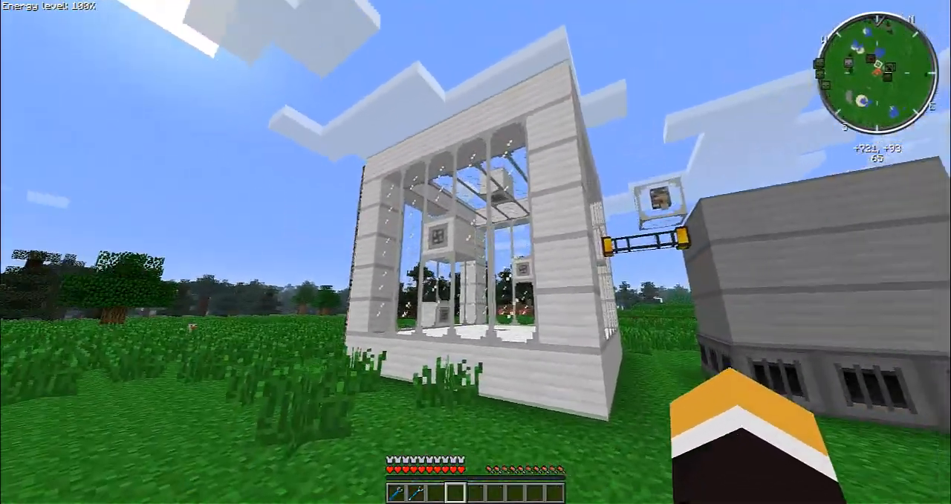
mouse_move(476, 252)
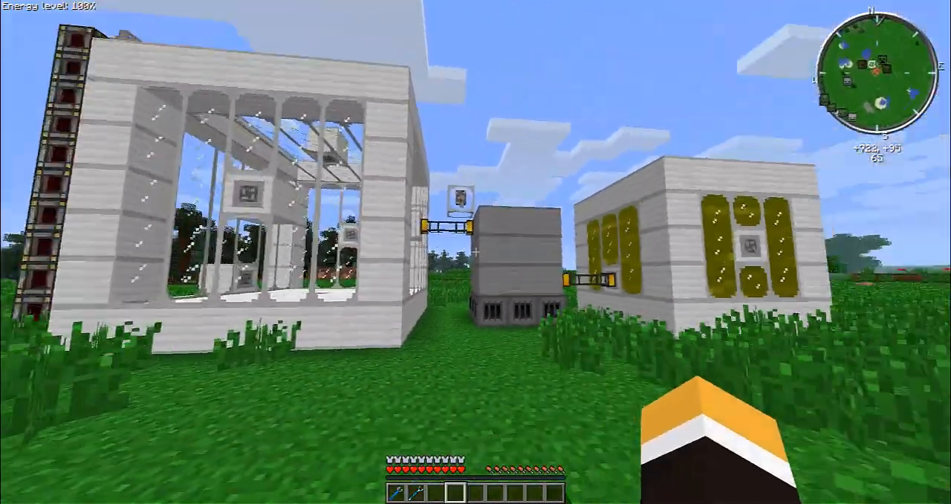
mouse_move(476, 252)
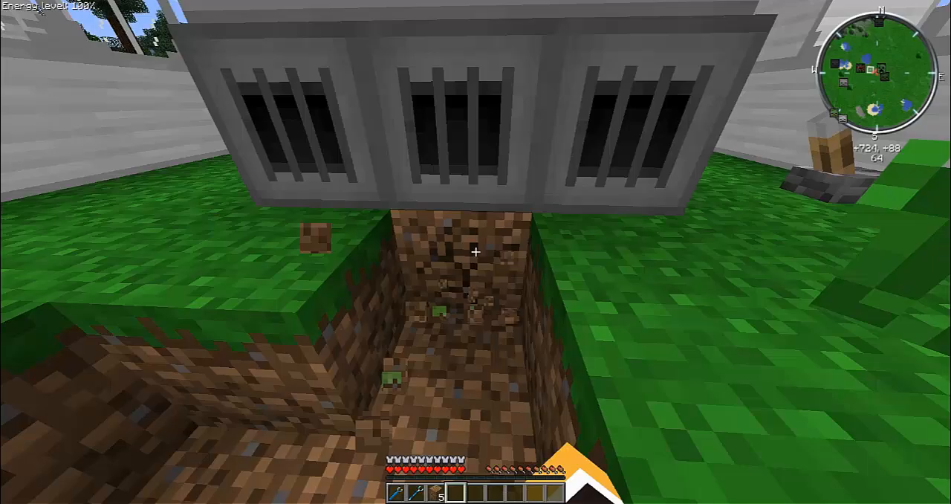
mouse_move(475, 252)
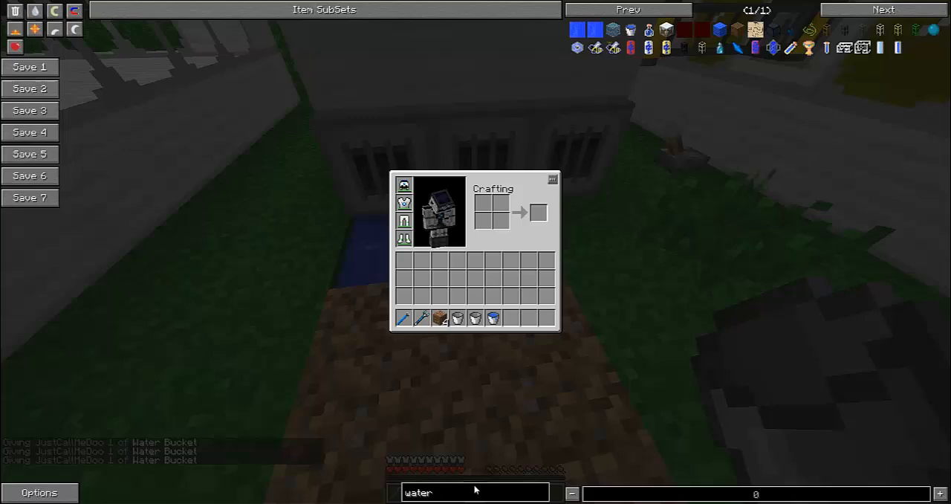
Get aqueous accumulators via NEI 'aqu', check boiler water, and clear buckets from inventory
type("aque")
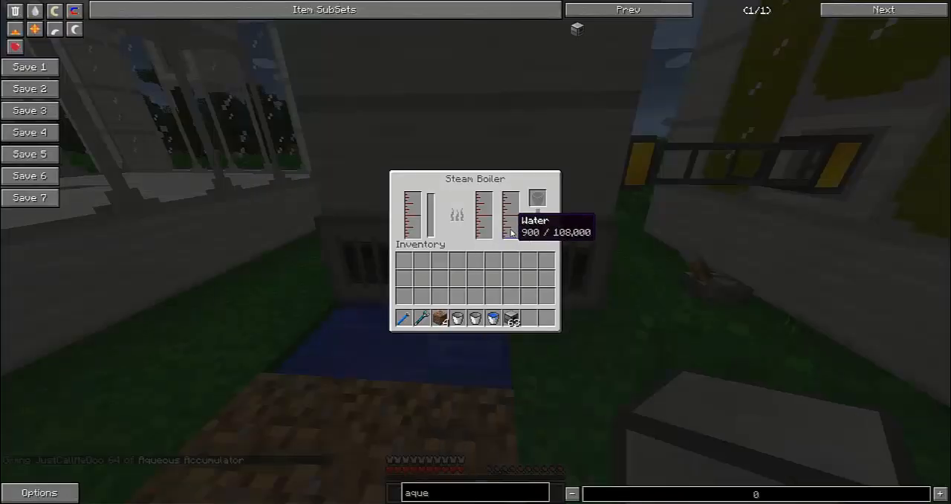
key("Escape")
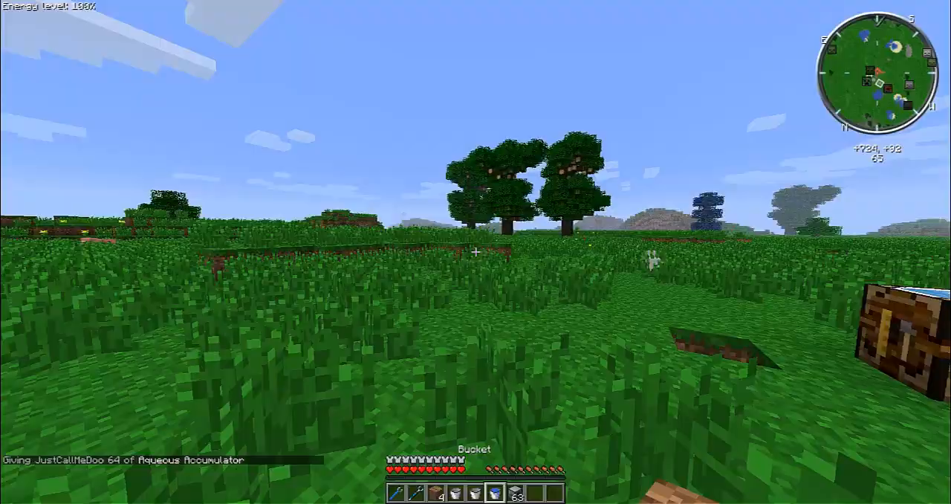
key("e")
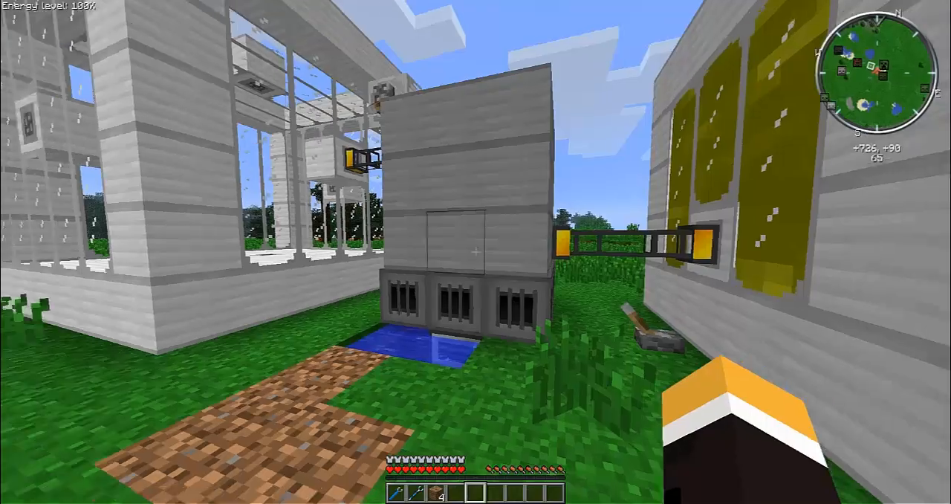
right_click(473, 249)
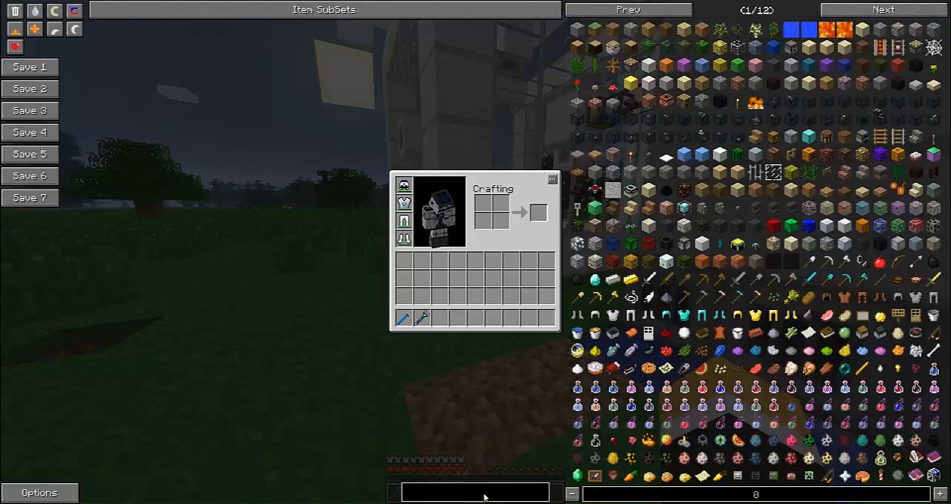
Verify the iron tank holds 2,000,000 creosote oil and recheck the boiler's water
type("tool")
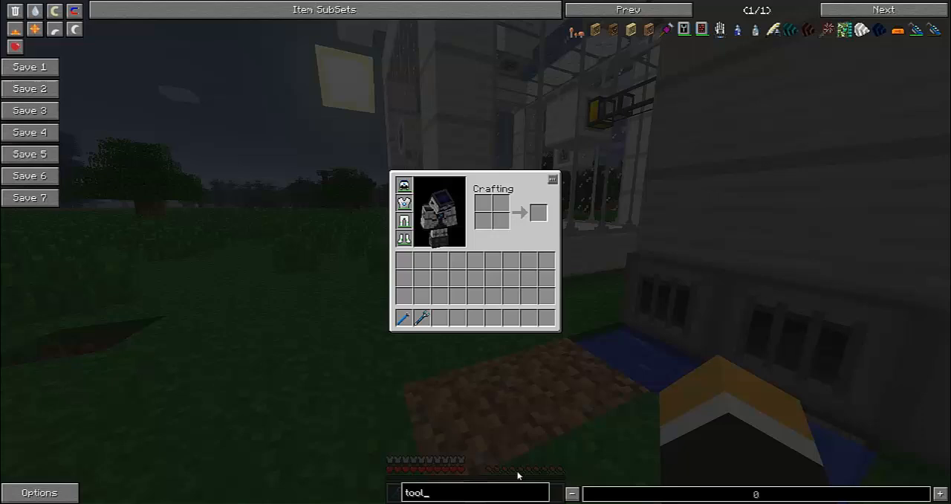
key("Escape")
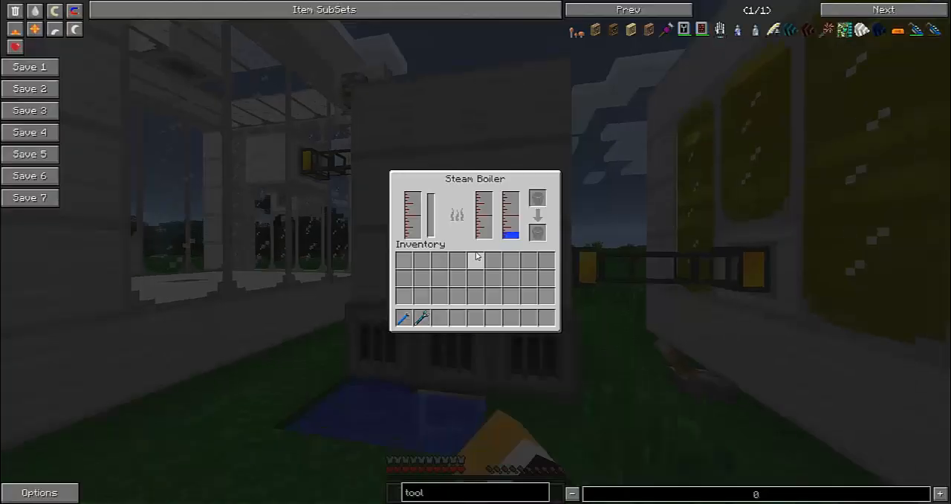
key("Escape")
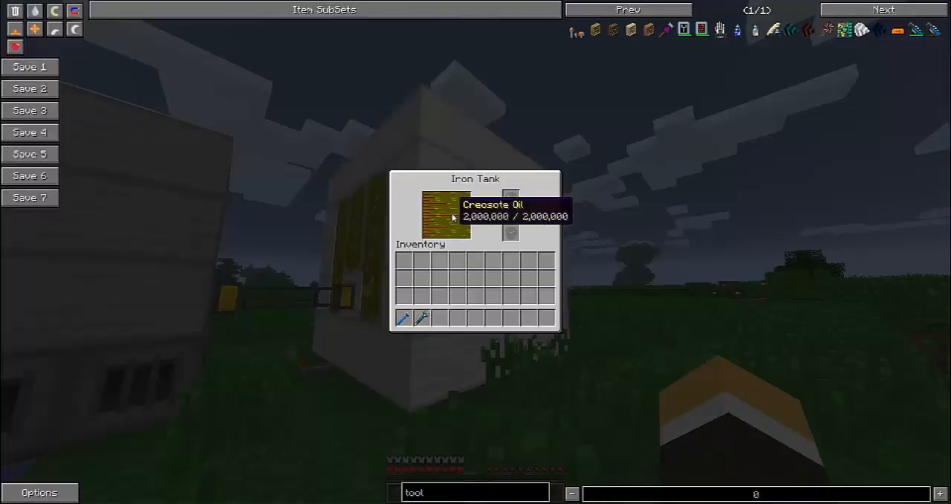
key("Escape")
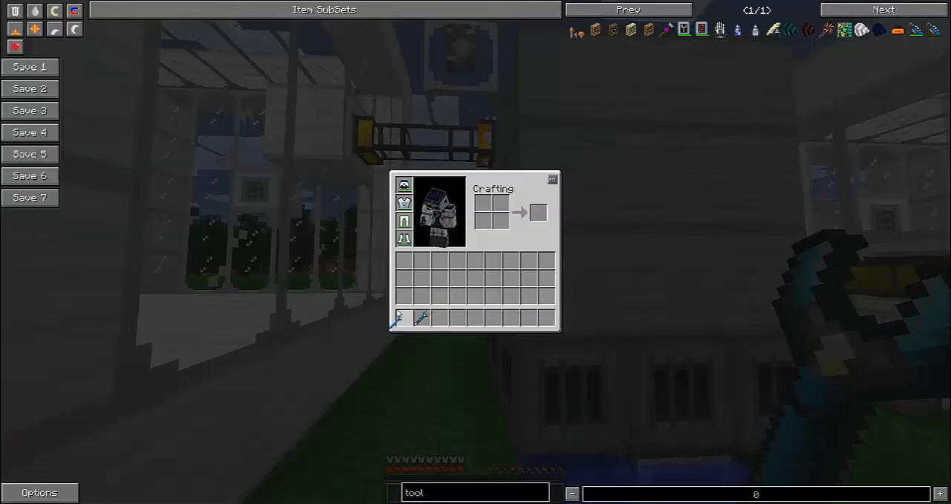
mouse_move(404, 318)
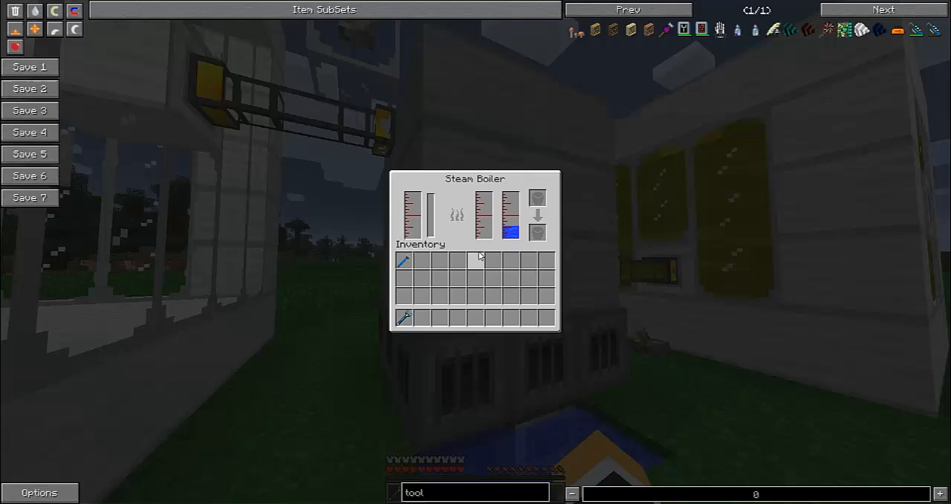
key("Escape")
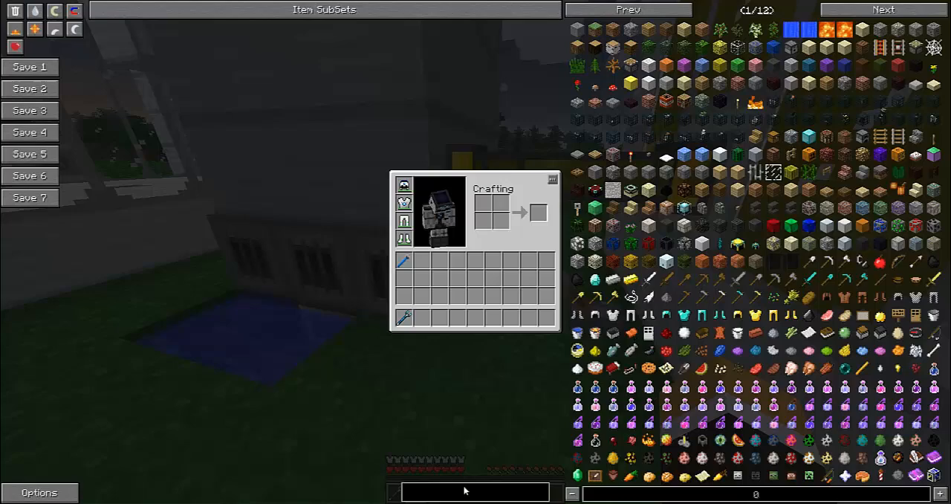
Take 64 liquiducts from the 'liqui' item search and return to the world
type("liqui")
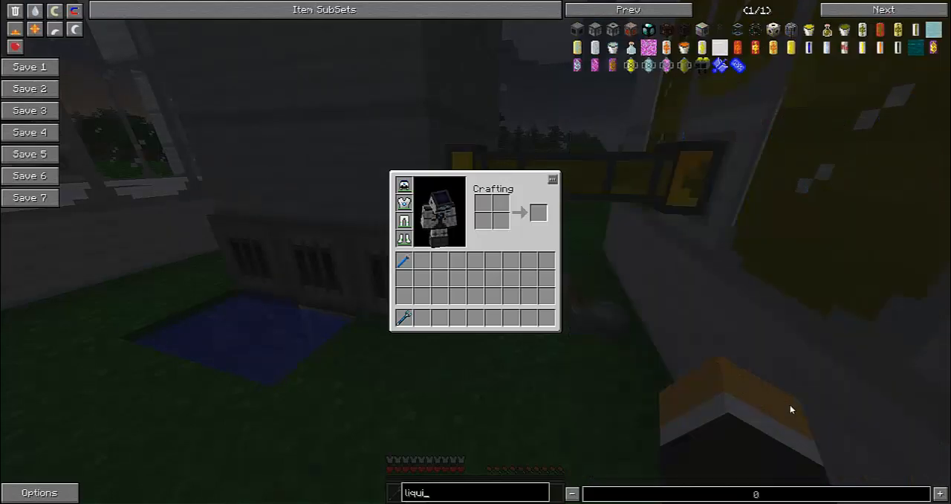
key("Escape")
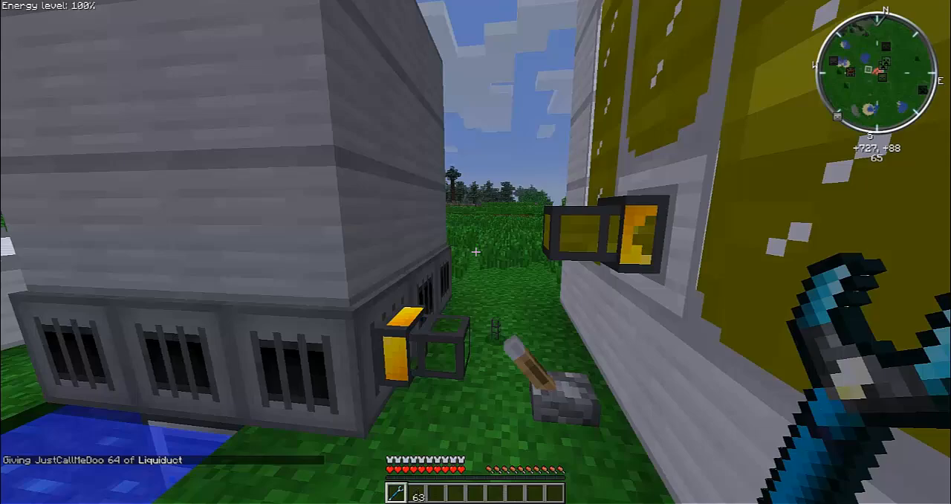
mouse_move(476, 252)
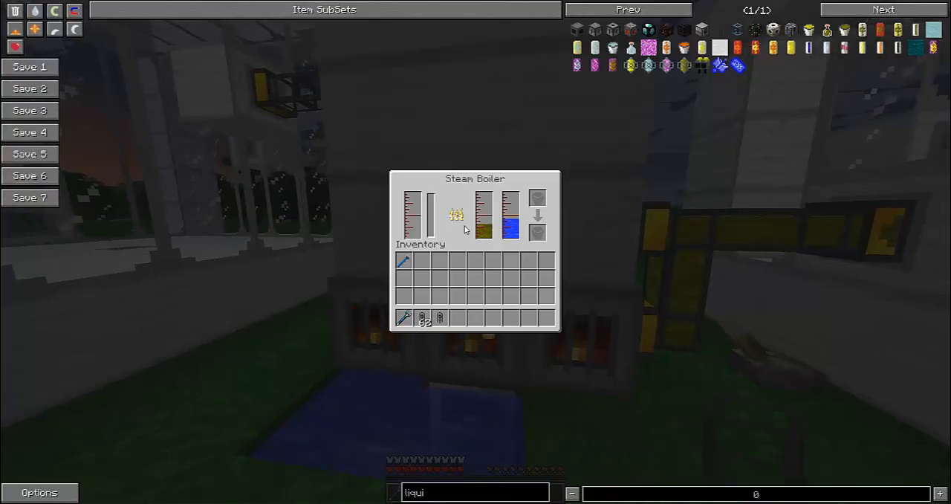
mouse_move(483, 223)
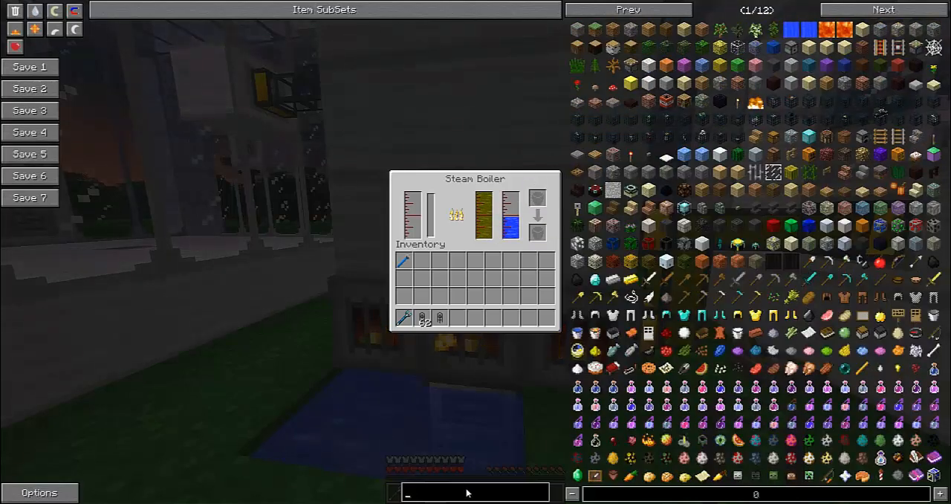
Look up the Creosote Bucket's heat value via 'creo' search, then close the boiler window
type("fuel")
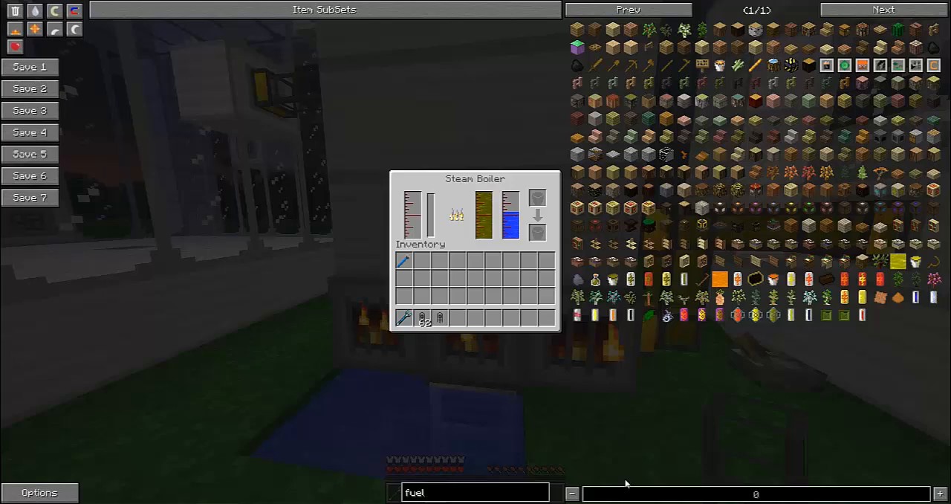
type("creo")
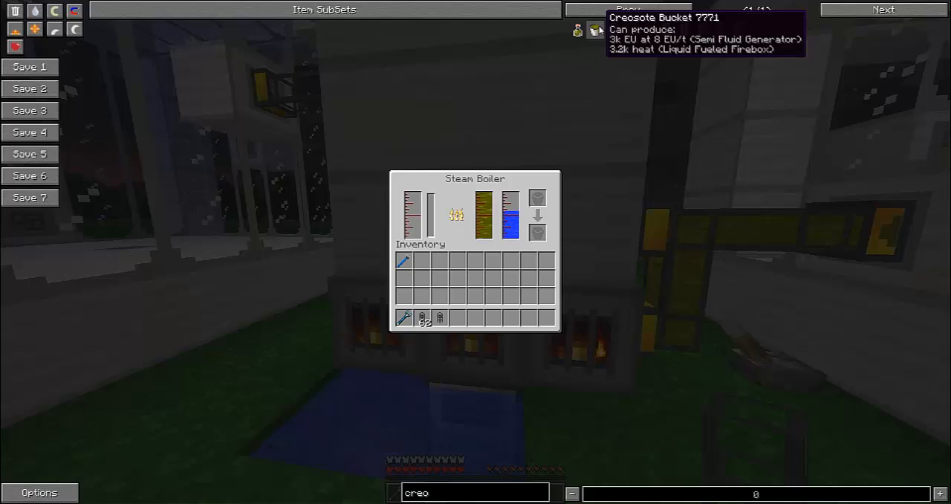
type("o")
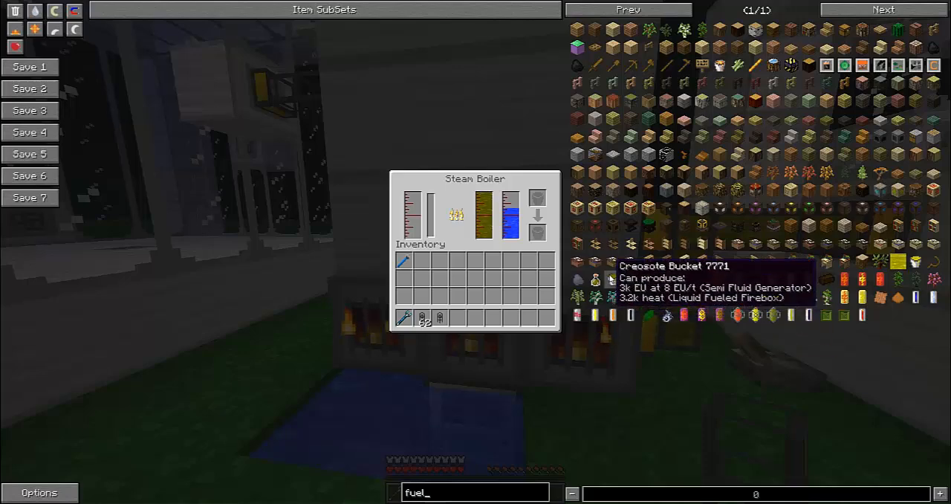
mouse_move(785, 463)
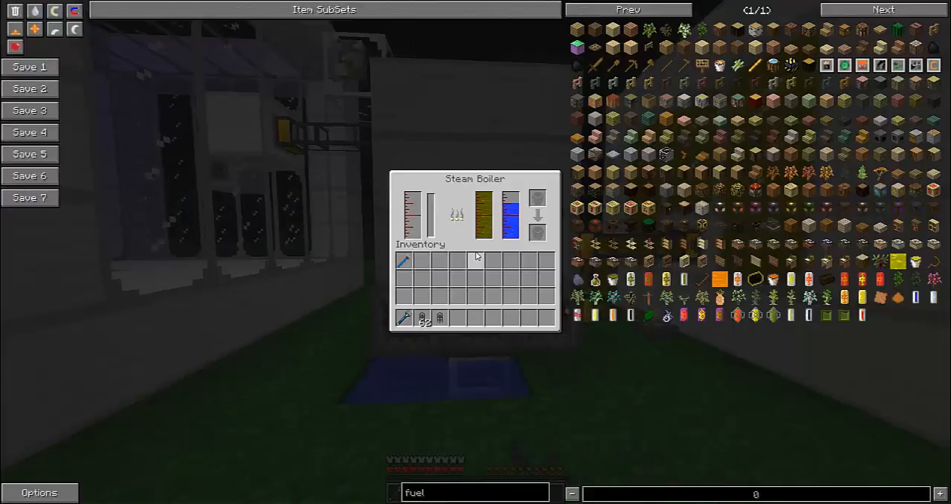
key("Escape")
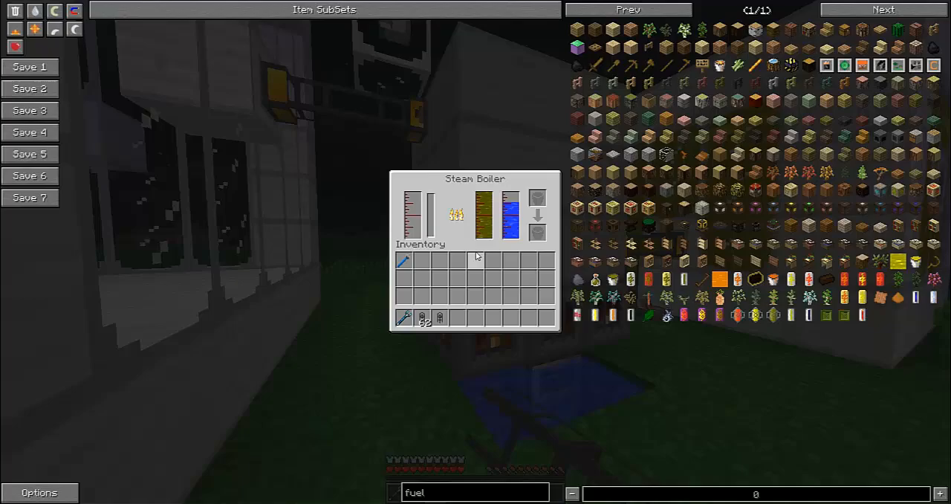
key("Escape")
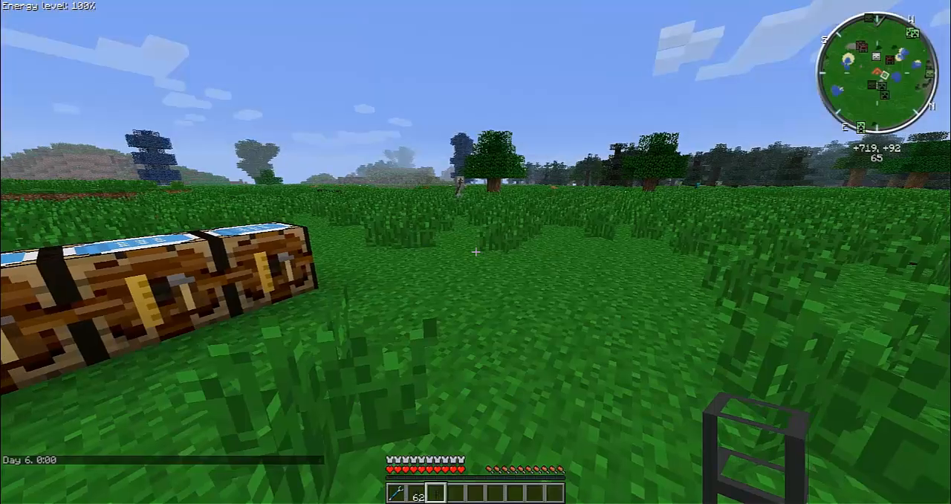
Open and dismiss Options, then bring them up again beside the four autocrafting tables
key("Escape")
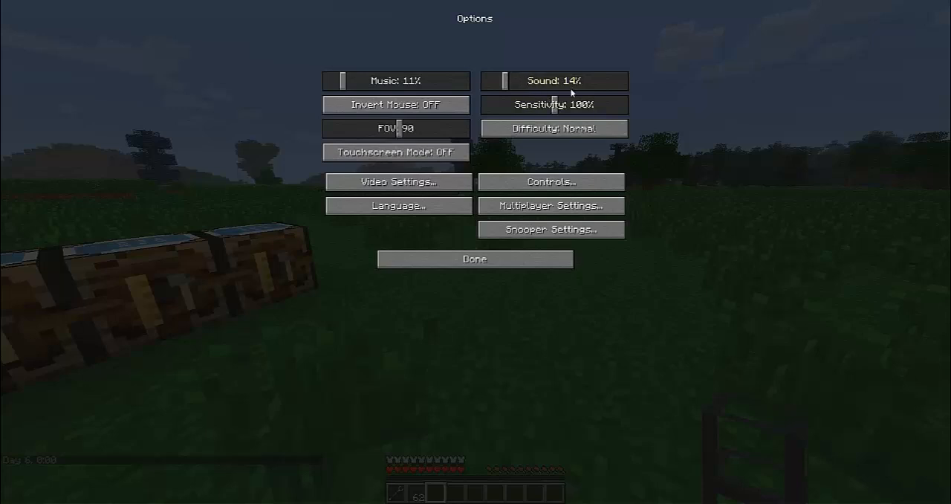
mouse_move(632, 314)
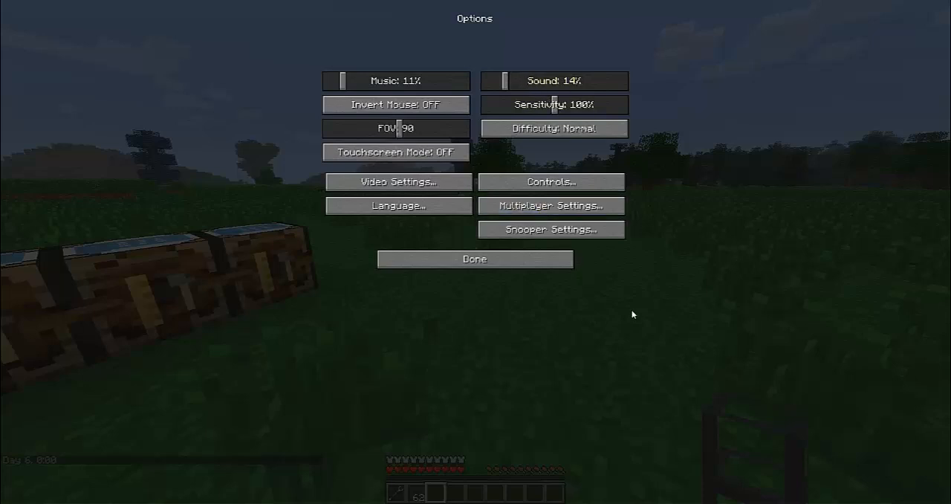
left_click(474, 259)
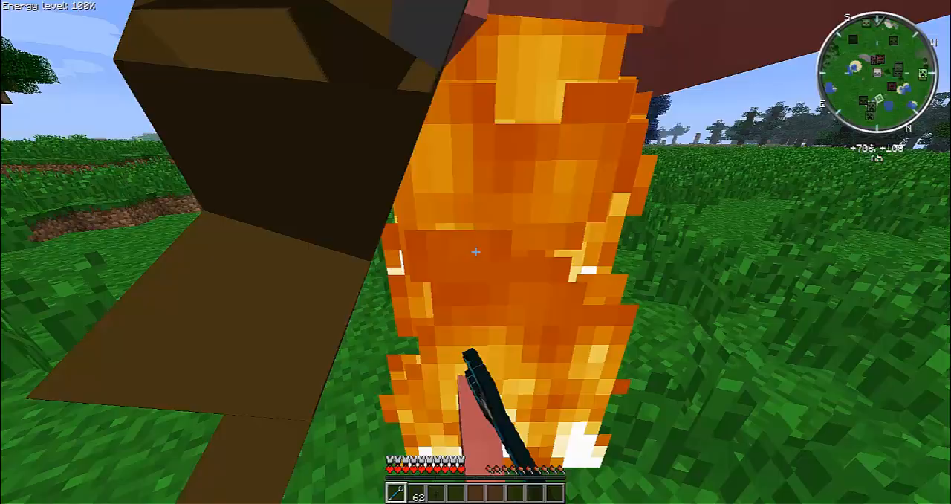
mouse_move(475, 252)
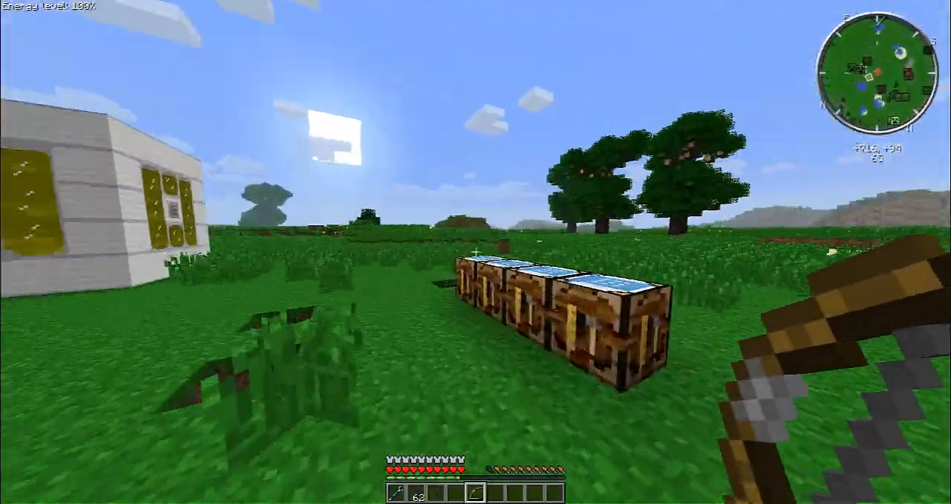
key("e")
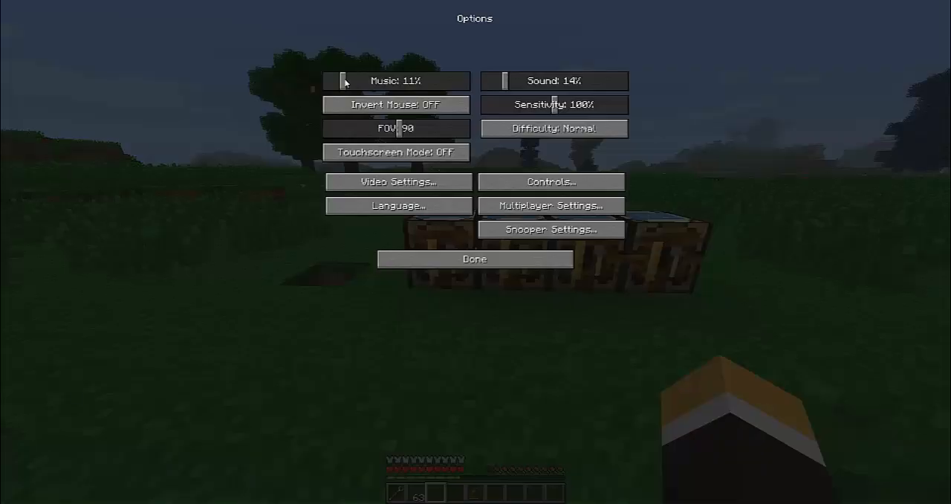
Resume play and inspect the autocrafting table's Industrial Steam Engine recipe
left_click(474, 259)
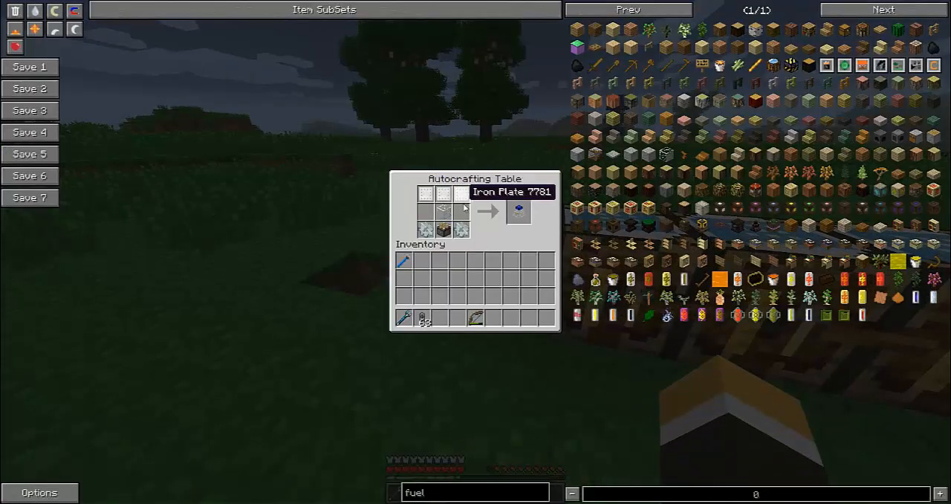
mouse_move(426, 230)
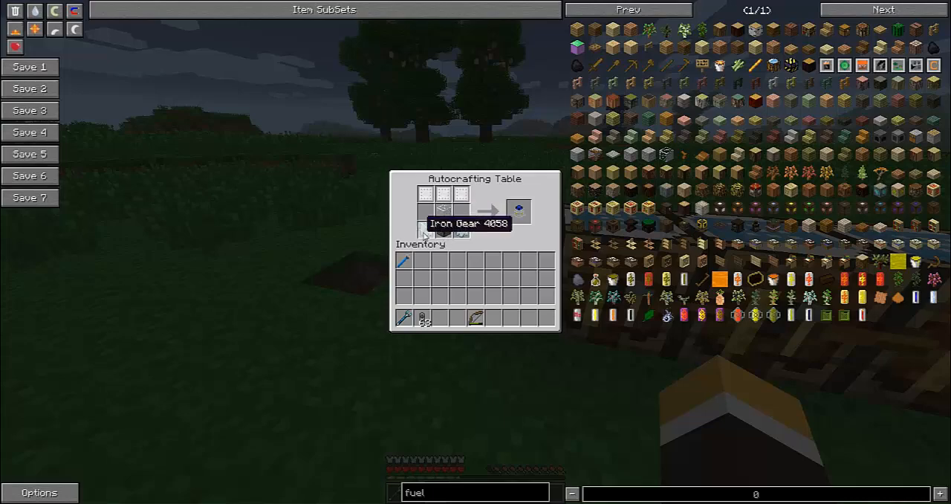
mouse_move(518, 212)
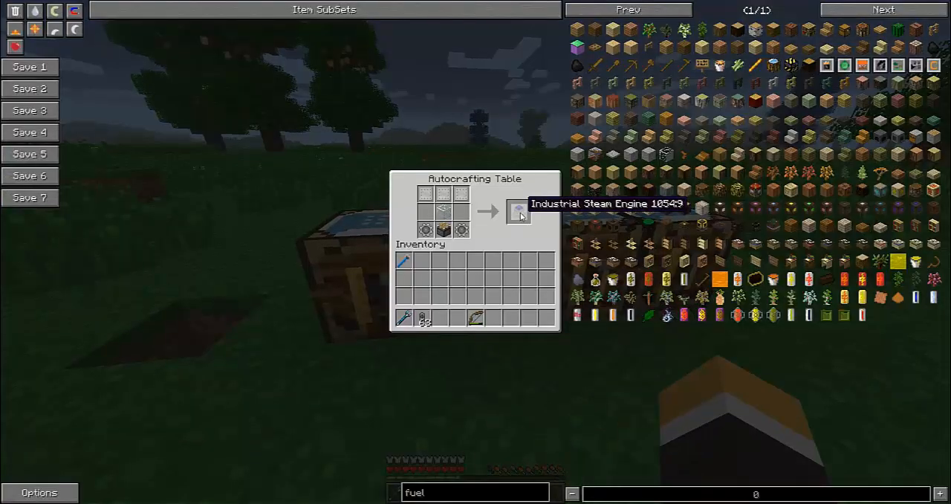
mouse_move(426, 228)
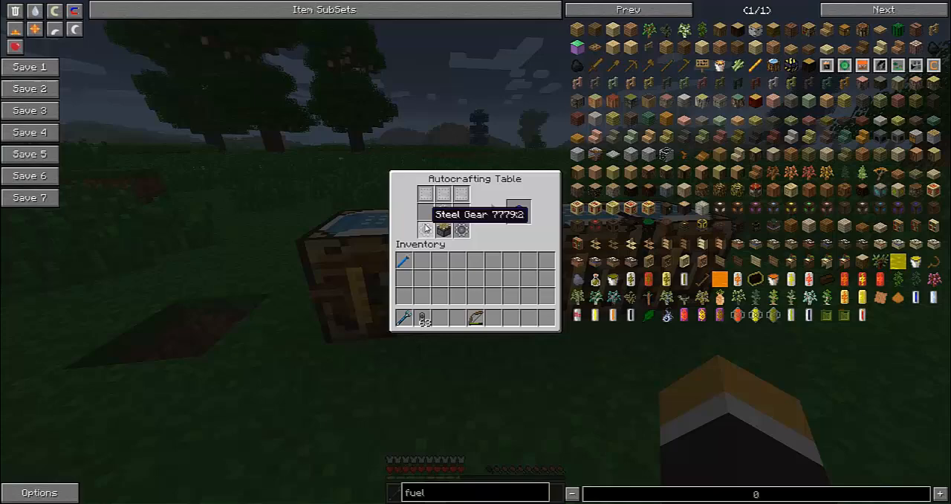
key("Escape")
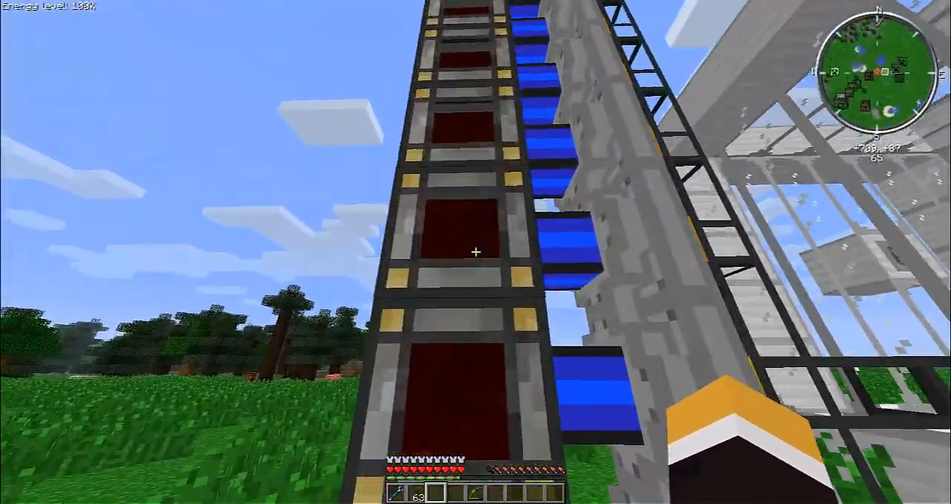
key("e")
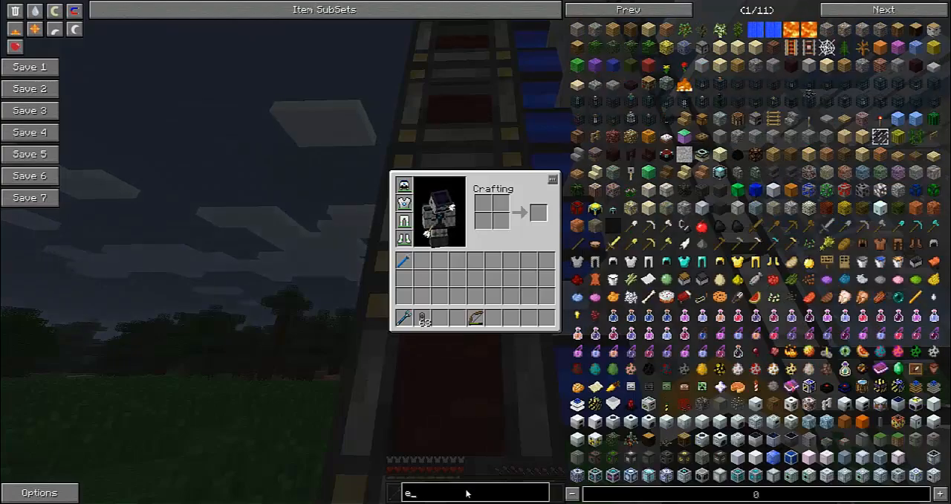
Search 'energy' in the item list, take a machine block, and return to the game
type("nergy")
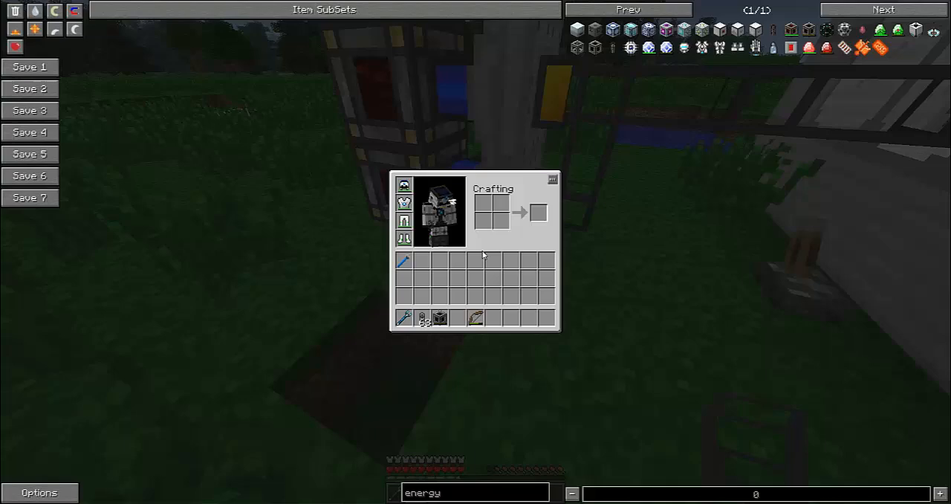
key("Escape")
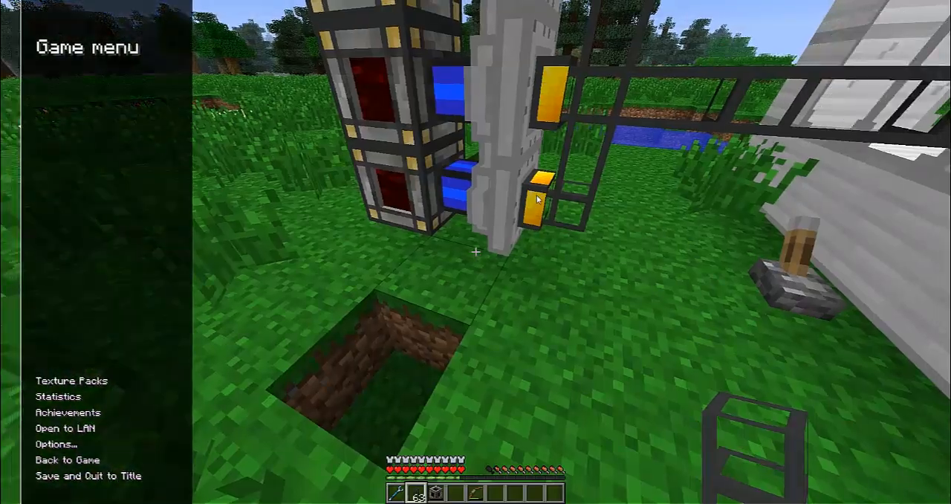
left_click(66, 459)
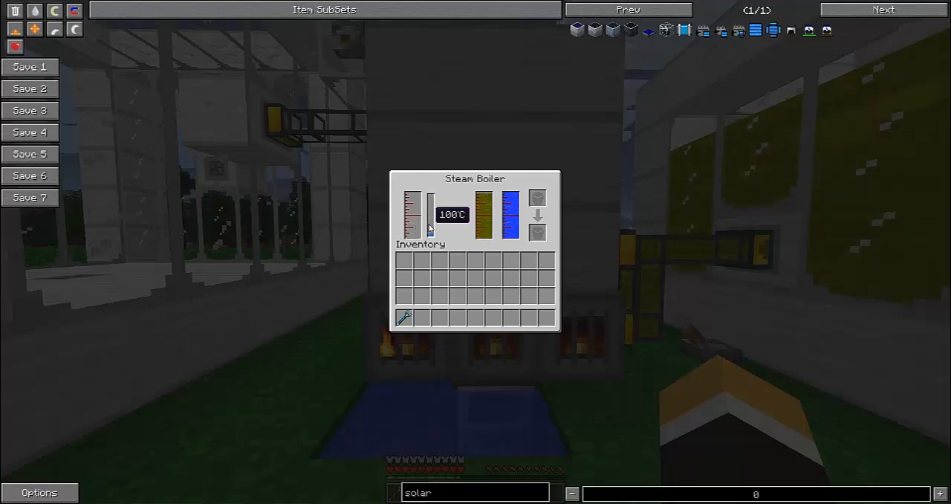
mouse_move(487, 215)
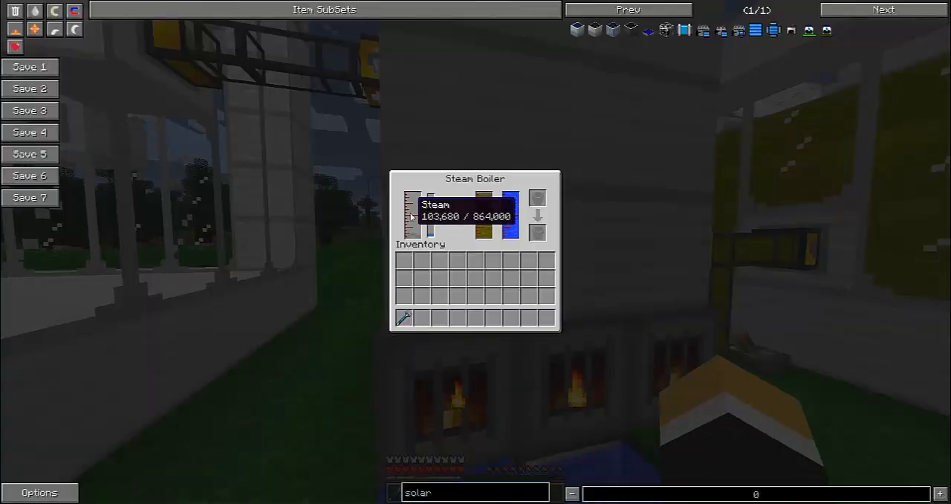
key("Escape")
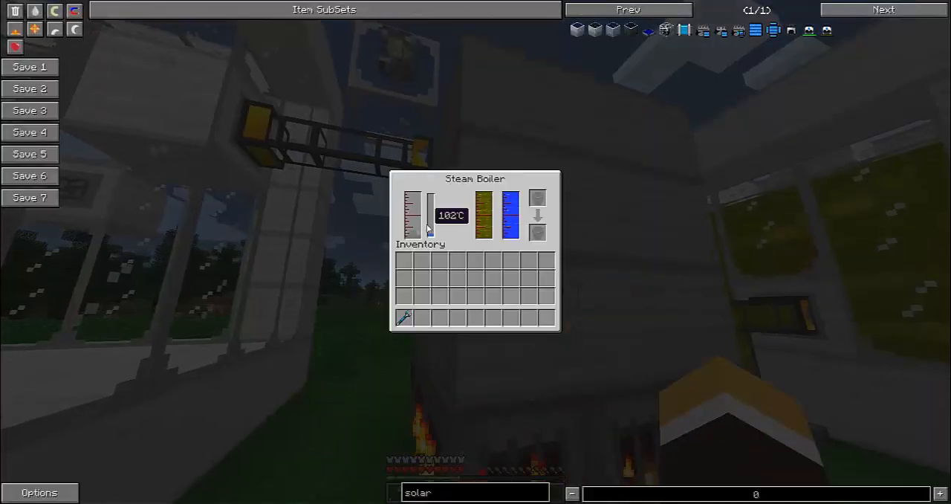
key("Escape")
type("liqui")
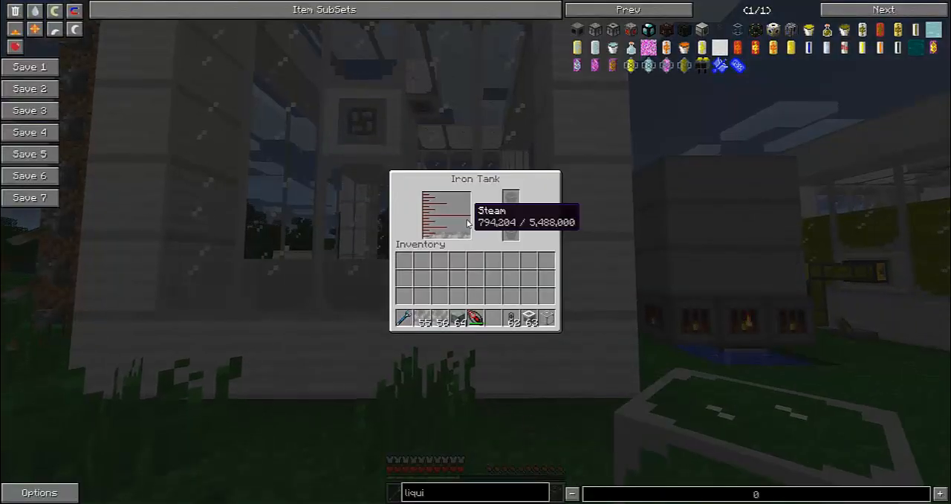
Close the iron tank screen after checking its steam level
key("Escape")
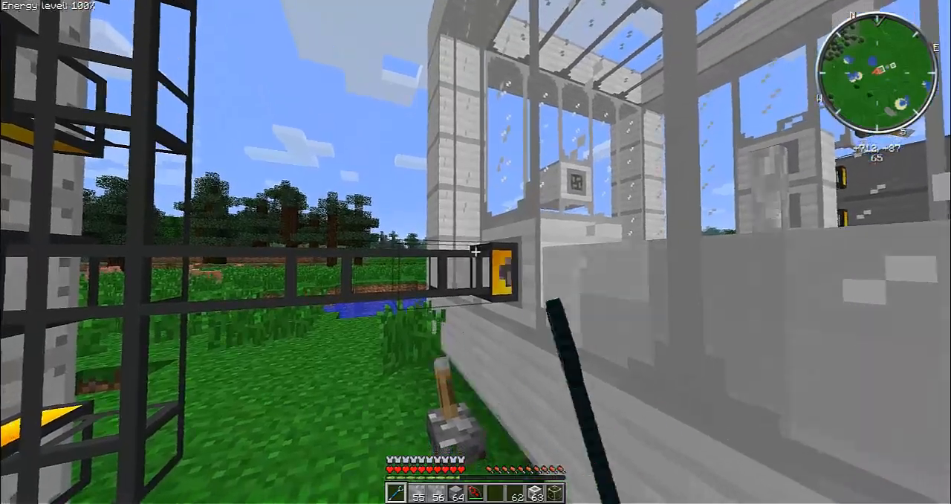
mouse_move(476, 252)
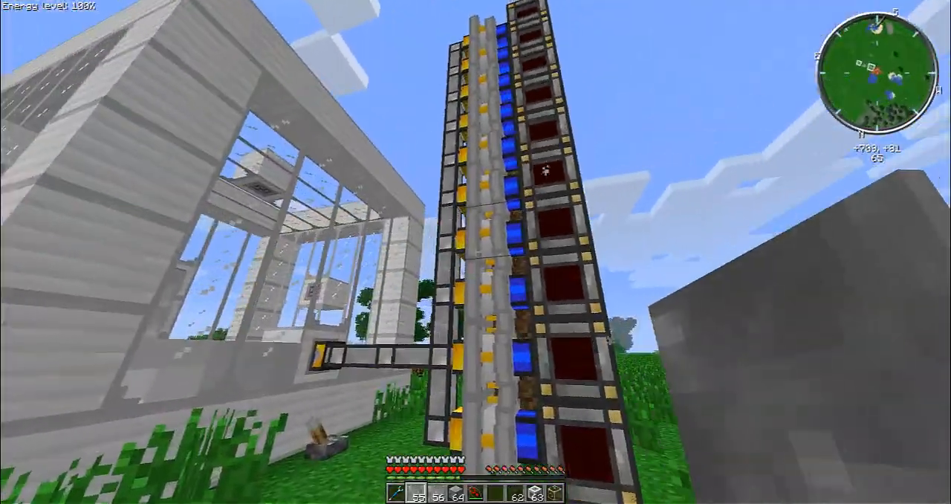
mouse_move(476, 252)
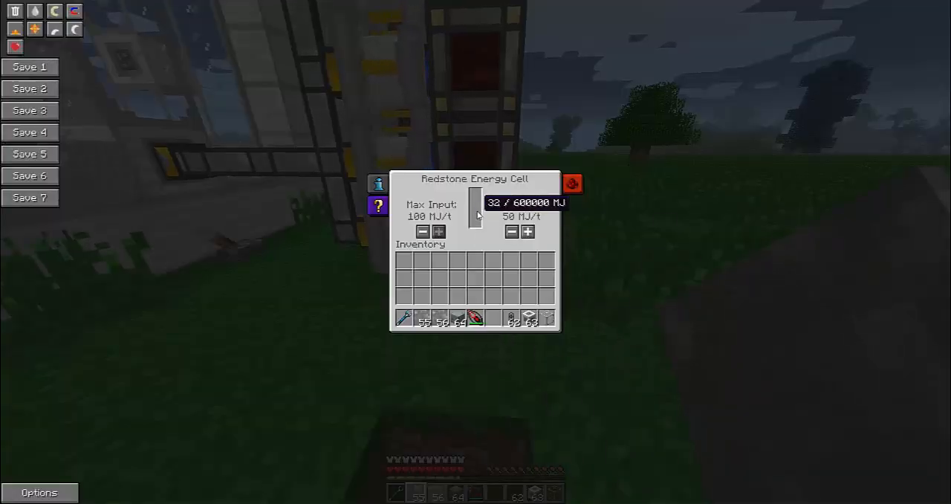
Confirm the energy cell reached 272 of 600,000 MJ, then open the inventory
key("Escape")
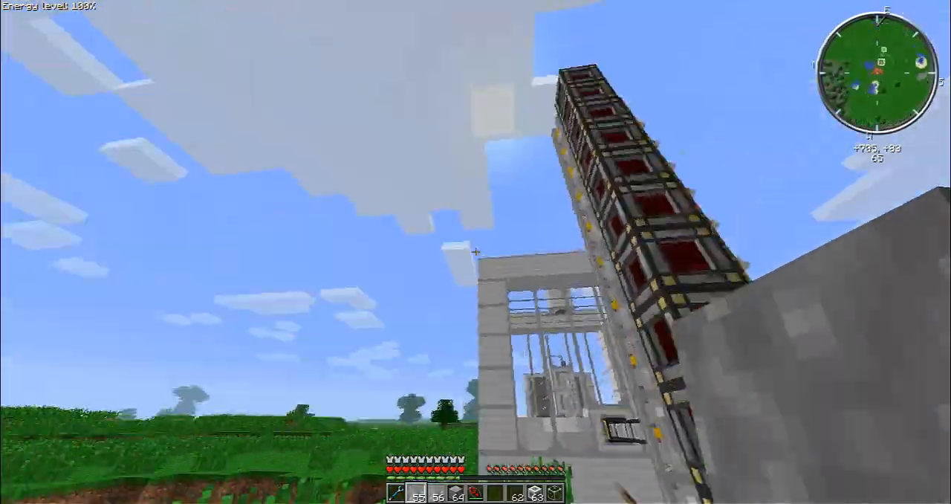
mouse_move(475, 252)
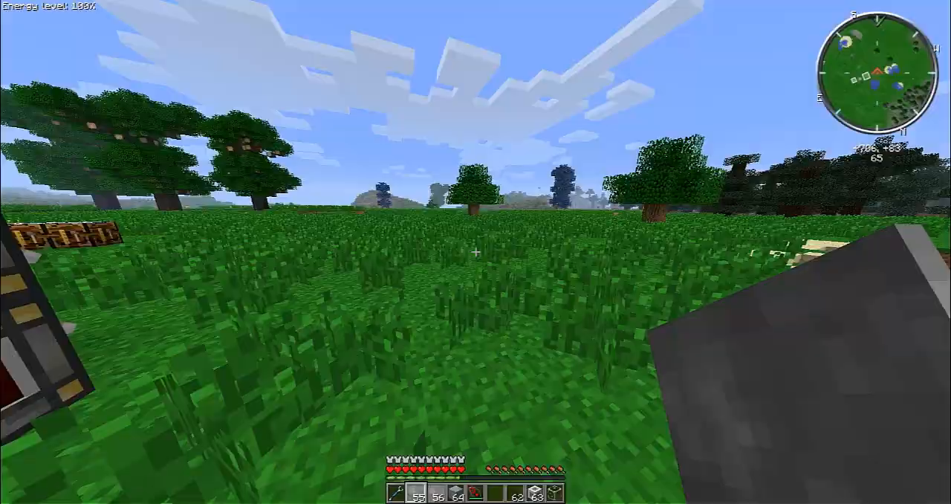
mouse_move(476, 252)
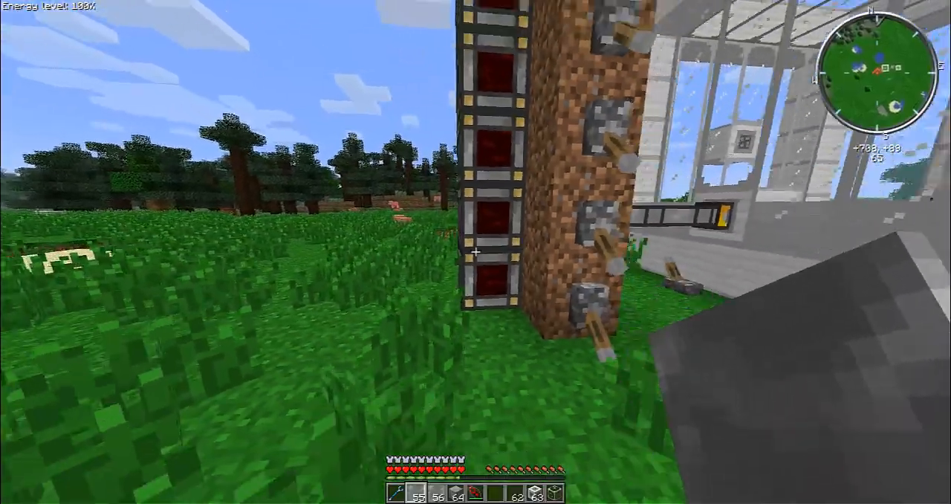
mouse_move(475, 252)
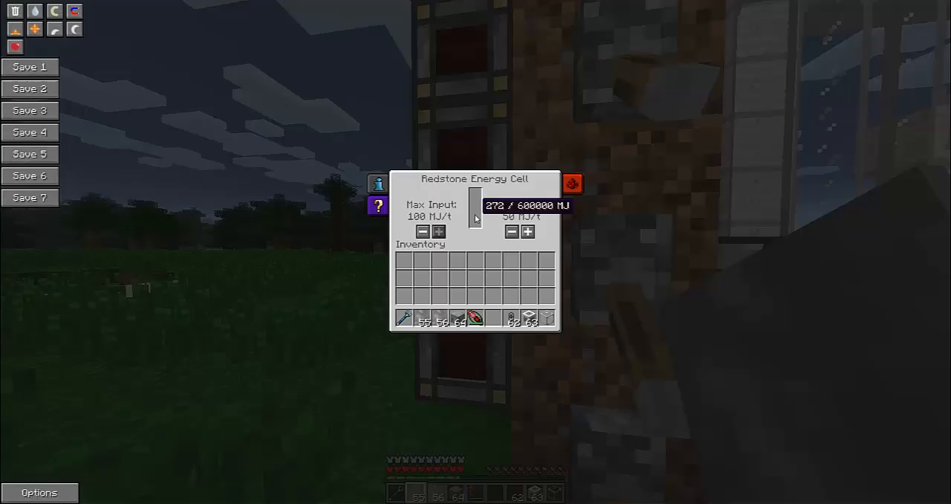
key("Escape")
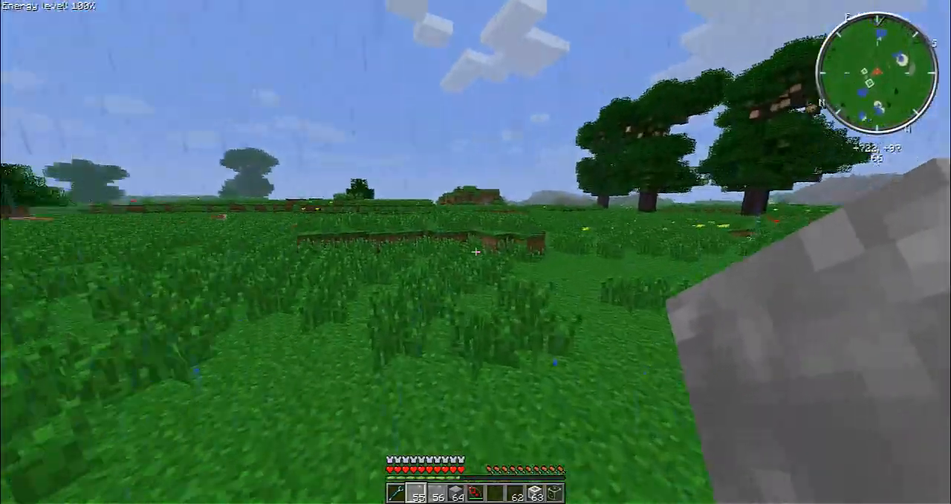
key("e")
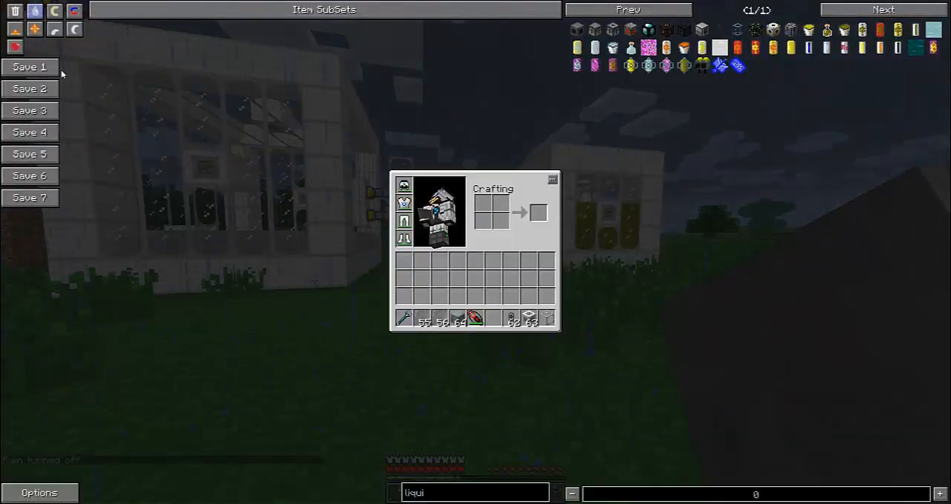
Inspect creosote (1,247,605), steam tank (905,104) and boiler (863,360 of 864,000)
key("Escape")
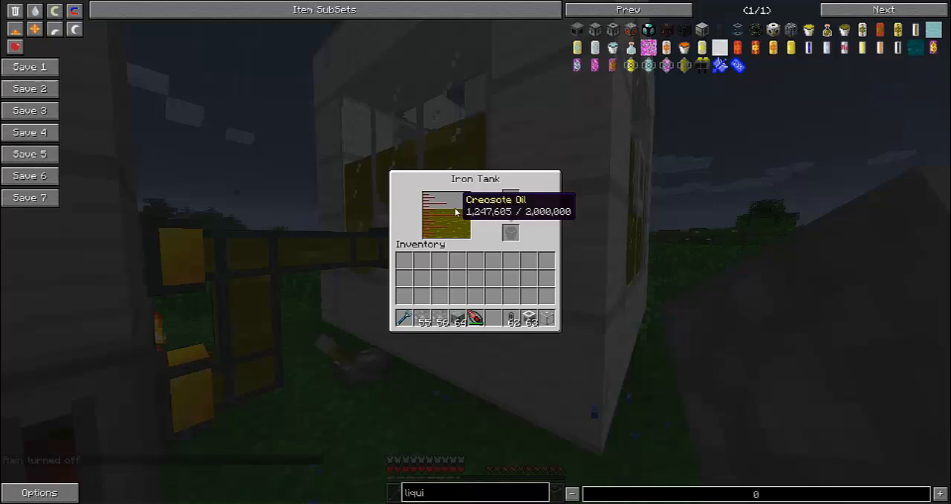
mouse_move(480, 212)
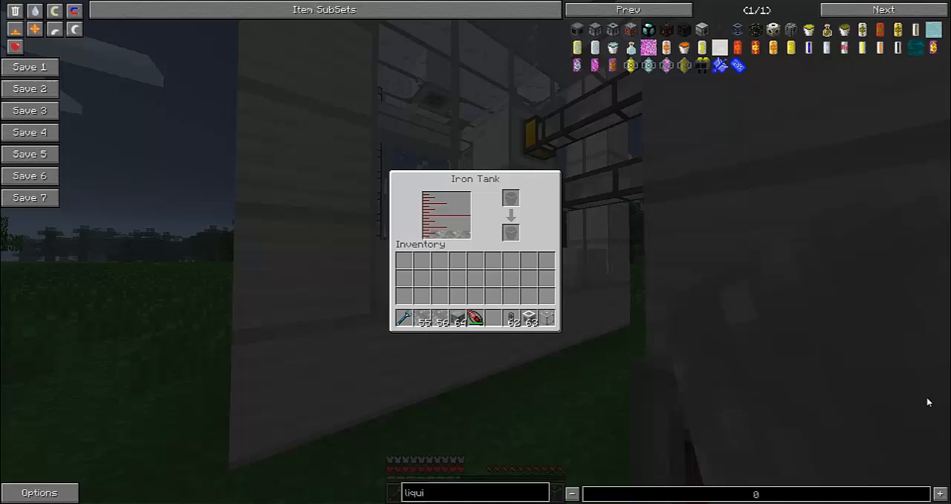
key("Escape")
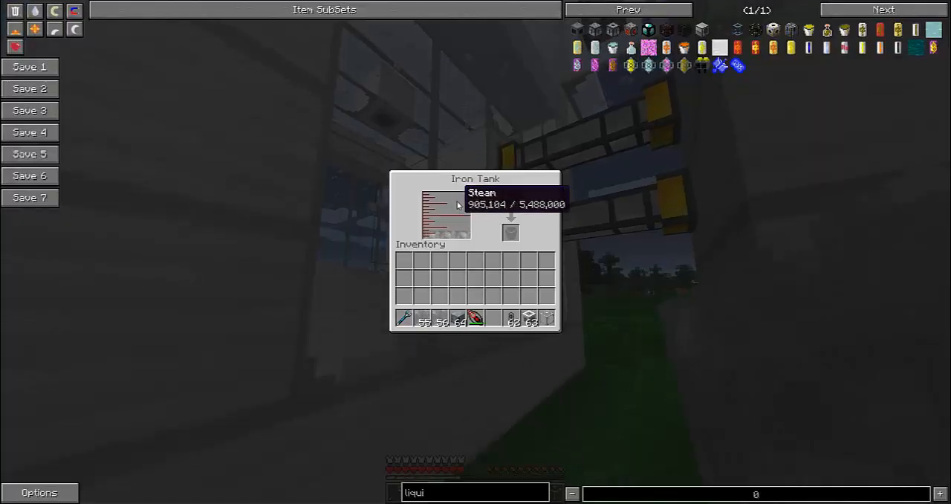
key("Escape")
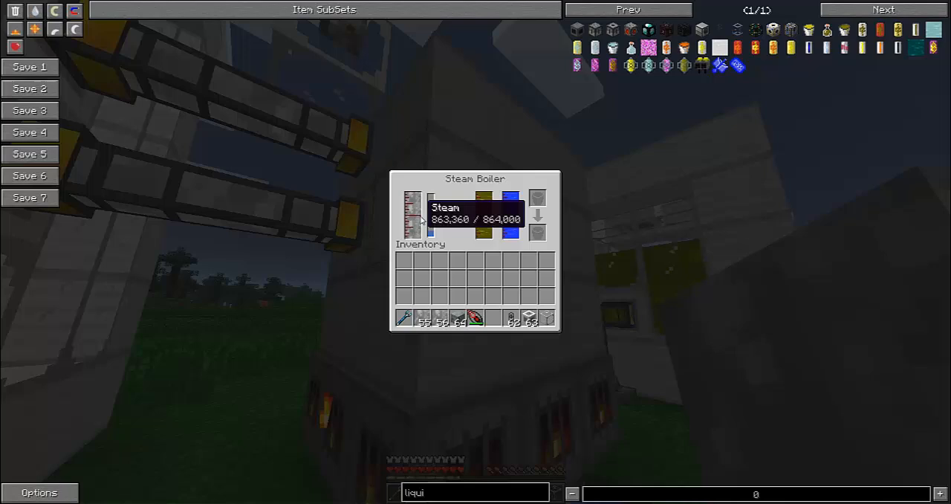
key("Escape")
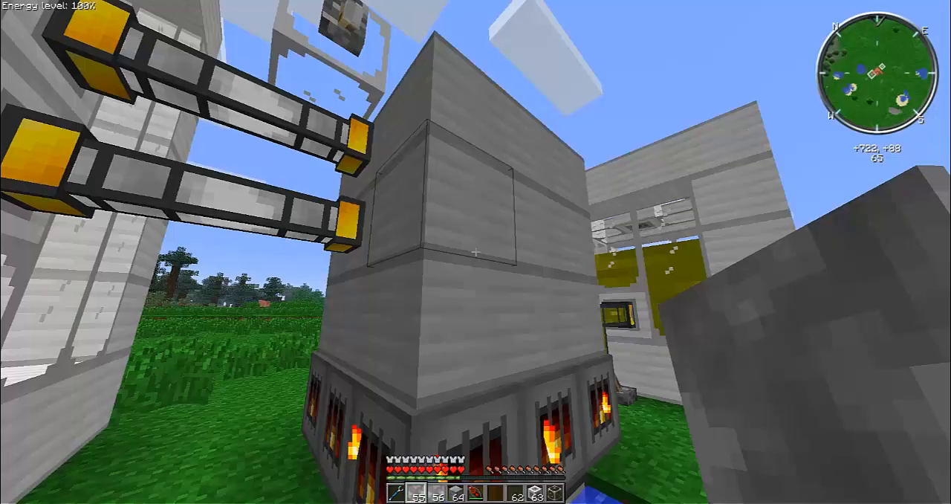
mouse_move(476, 252)
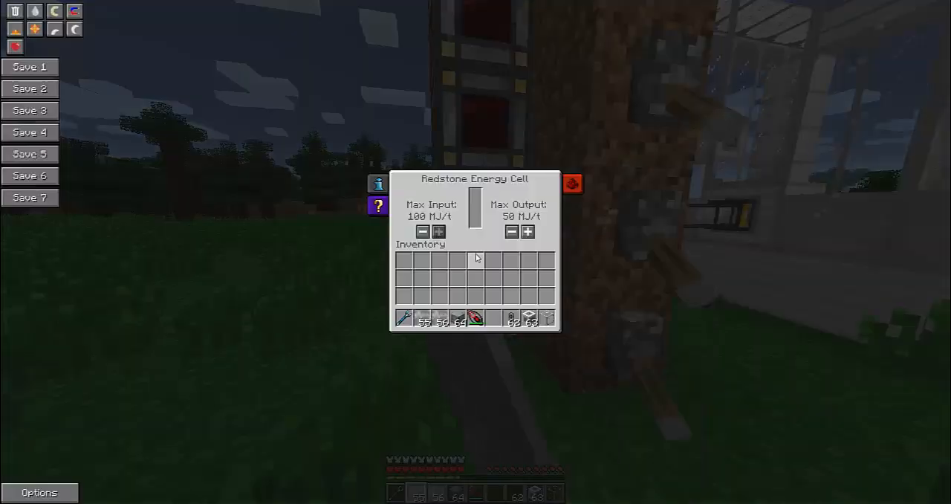
Close the energy cell screen and open the inventory
key("Escape")
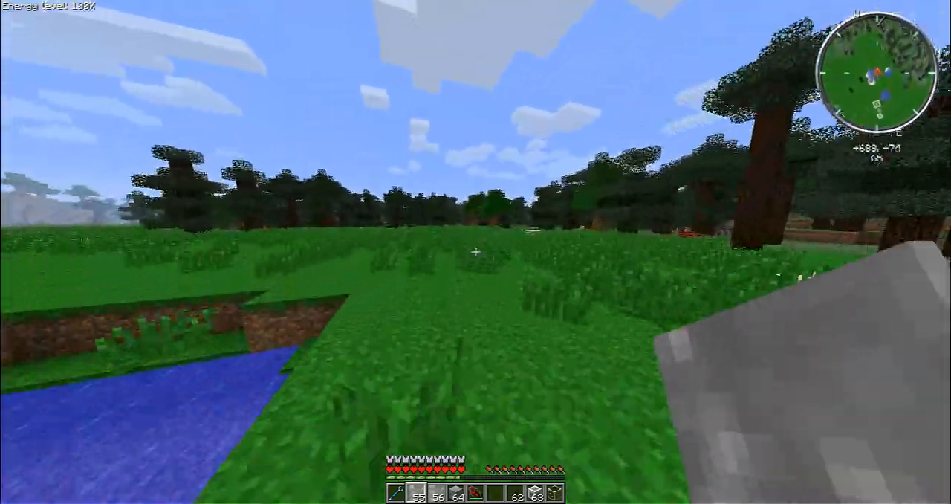
key("e")
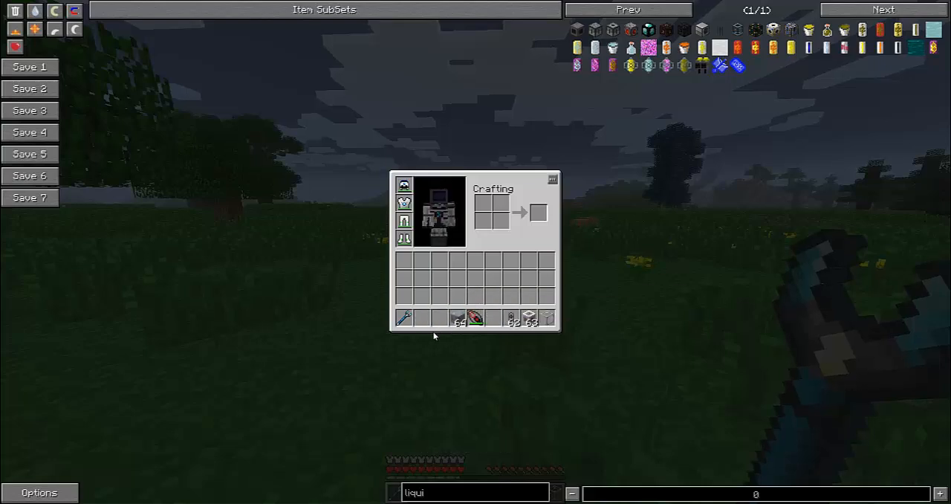
mouse_move(546, 318)
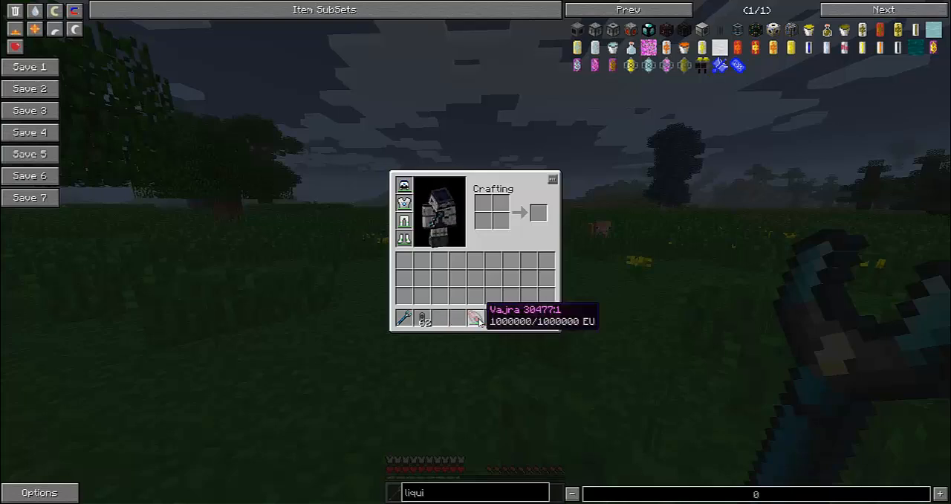
Close the inventory after rearranging the hotbar items
key("Escape")
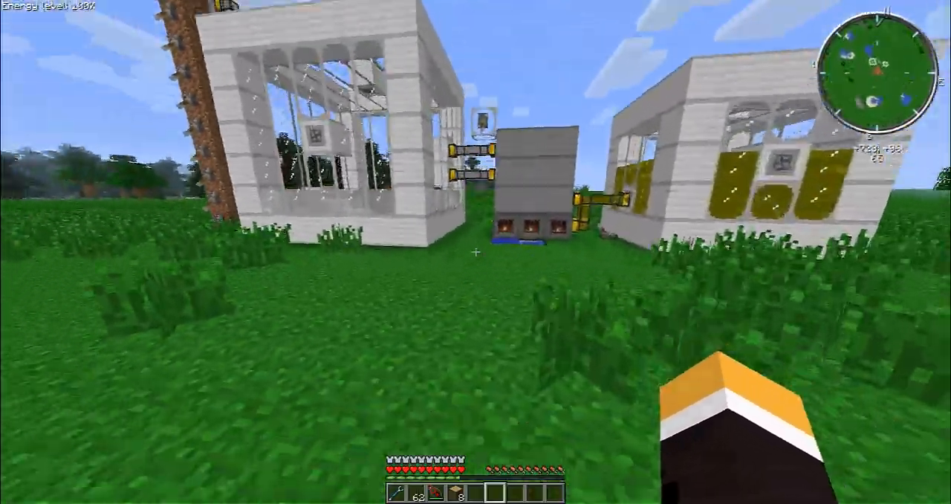
mouse_move(476, 252)
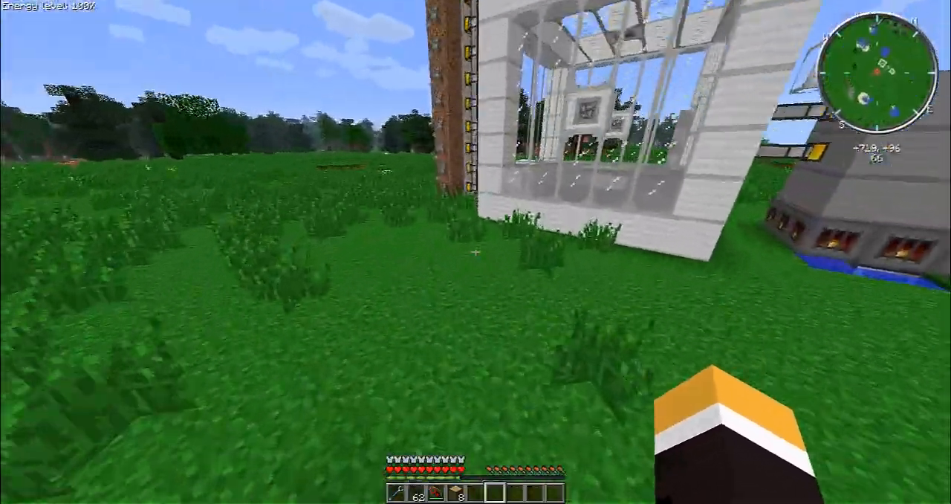